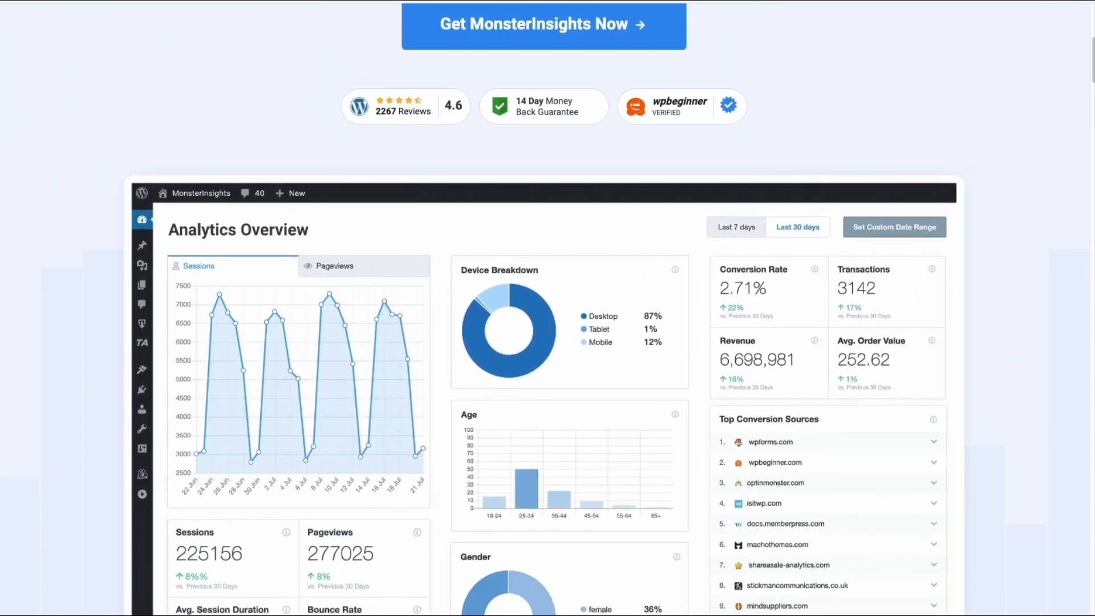
Step: Activate the Dimensions addon on the Insights Addons page
{"action": "scroll", "scroll_direction": "down", "scroll_amount": 3}
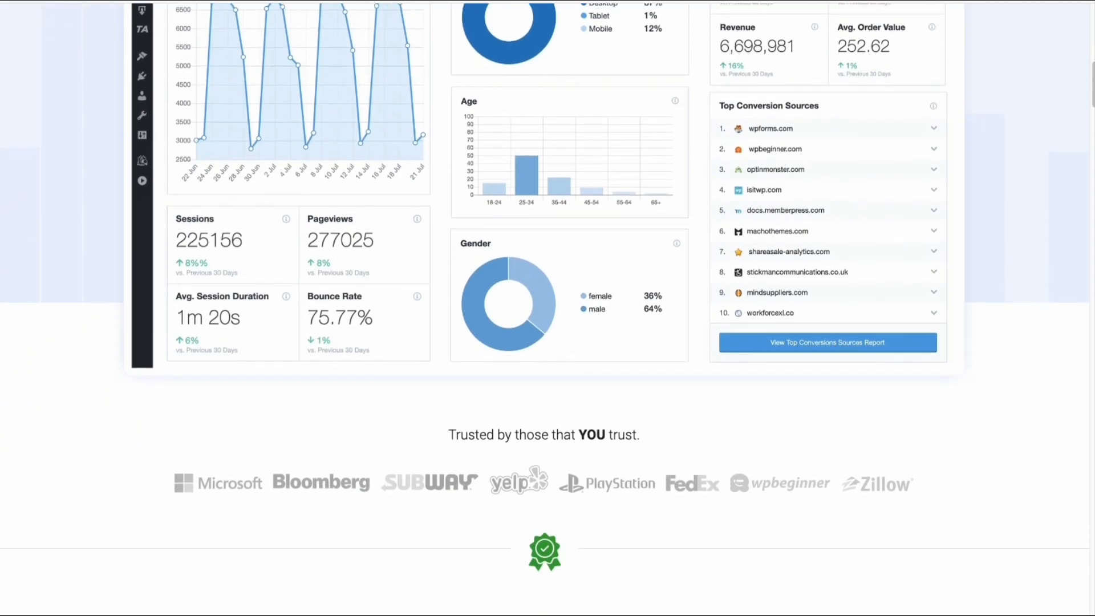
{"action": "scroll", "scroll_direction": "down", "scroll_amount": 3}
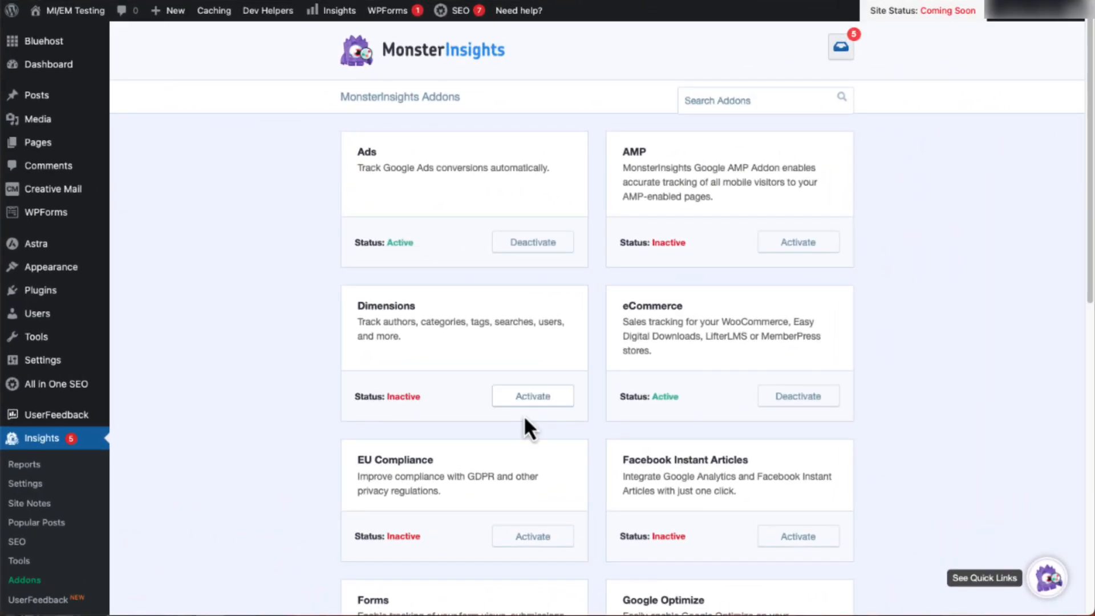
{"action": "left_click", "coordinate": [532, 396]}
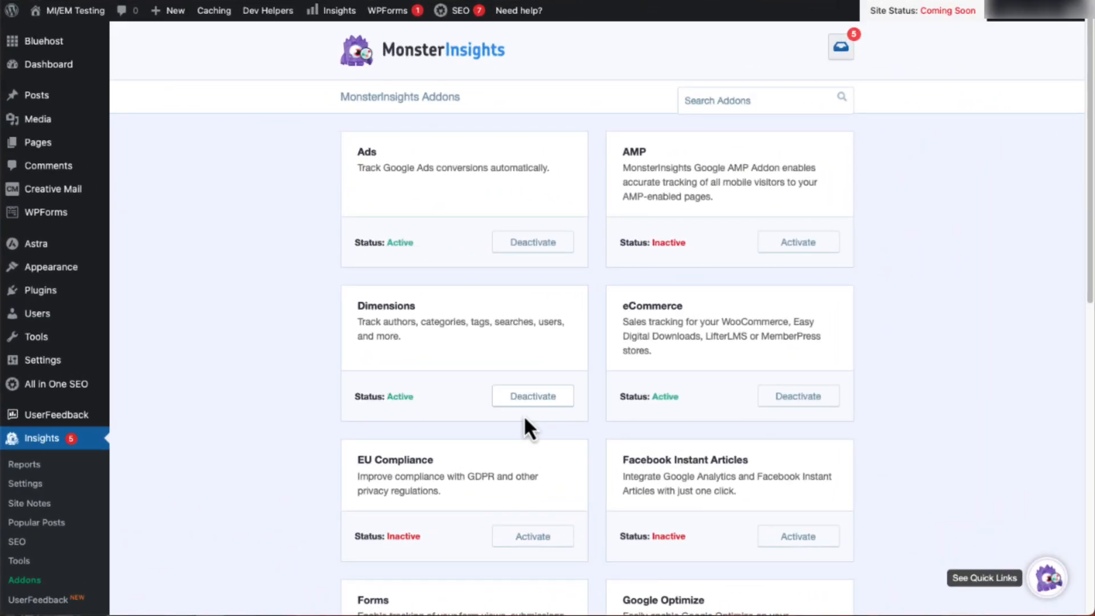
Step: Review the Dimensions report down to Most popular authors
{"action": "left_click", "coordinate": [417, 96]}
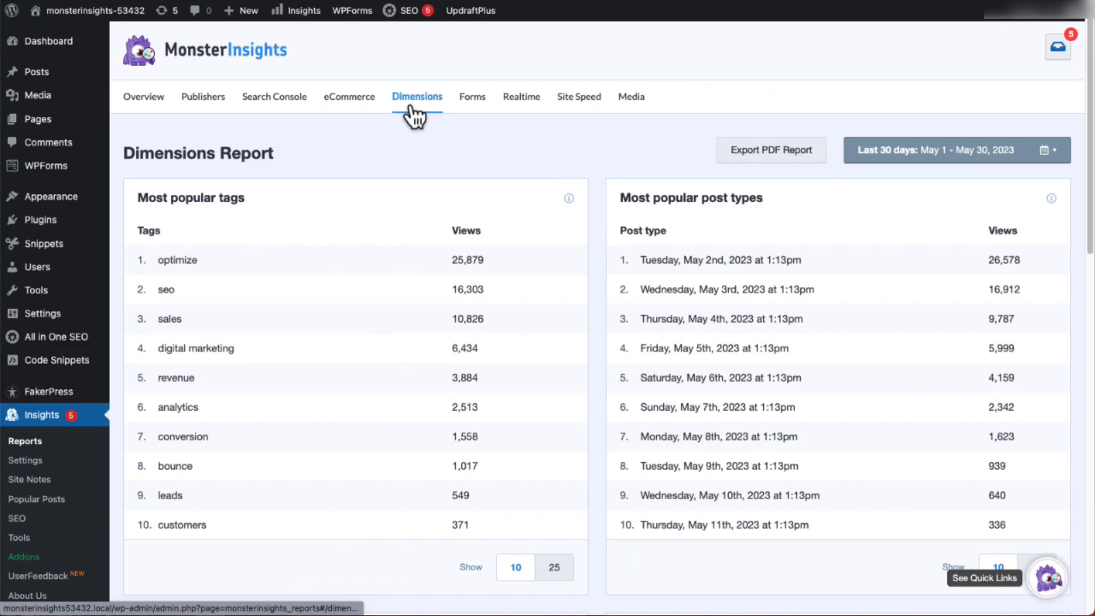
{"action": "mouse_move", "coordinate": [754, 178]}
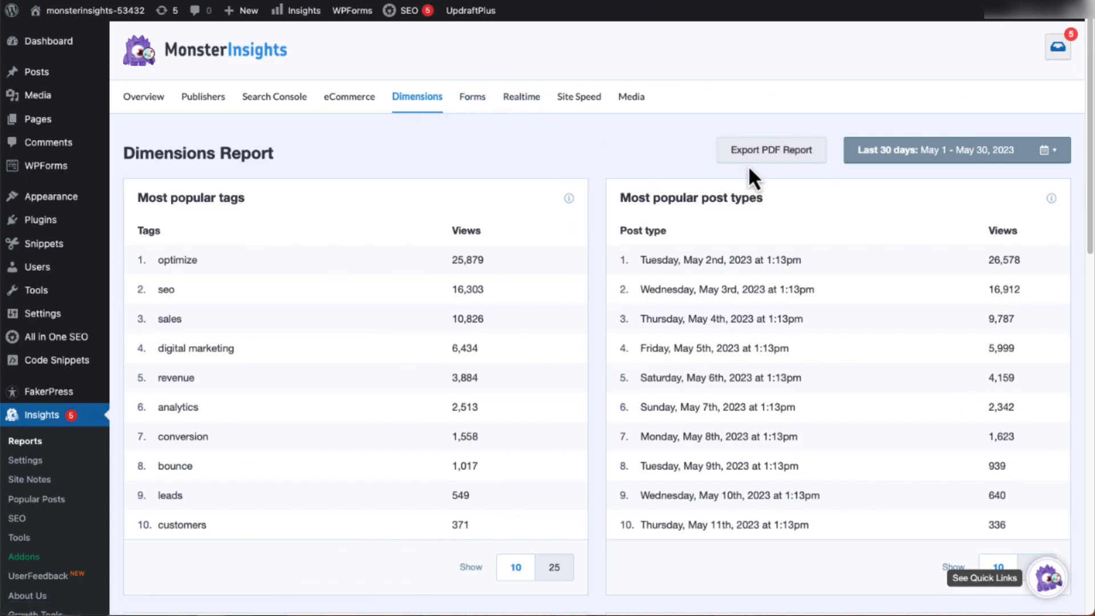
{"action": "mouse_move", "coordinate": [1081, 276]}
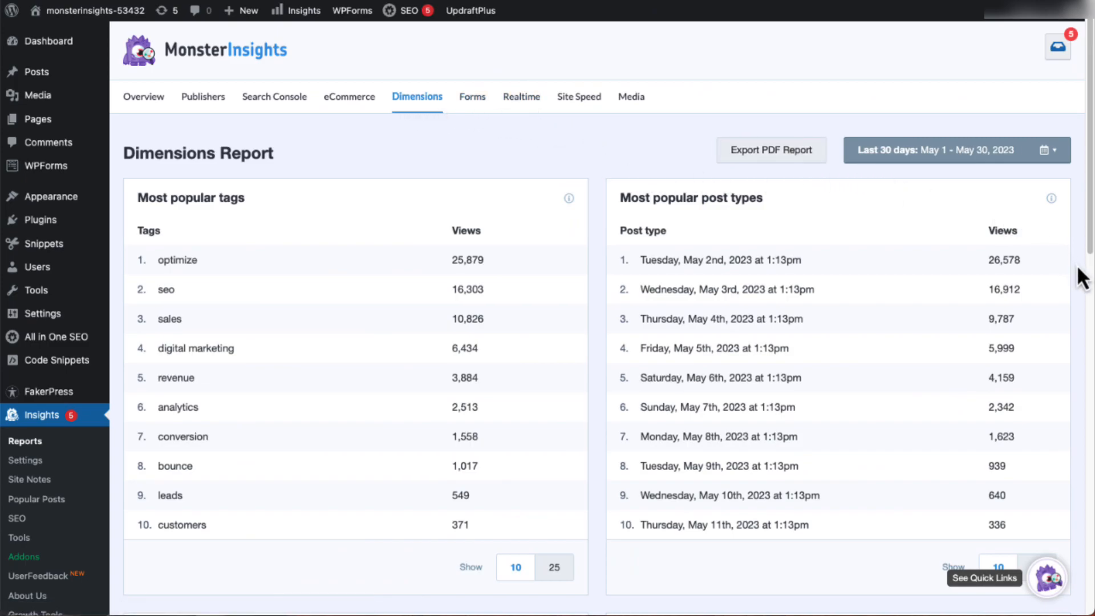
{"action": "scroll", "scroll_direction": "down", "scroll_amount": 3}
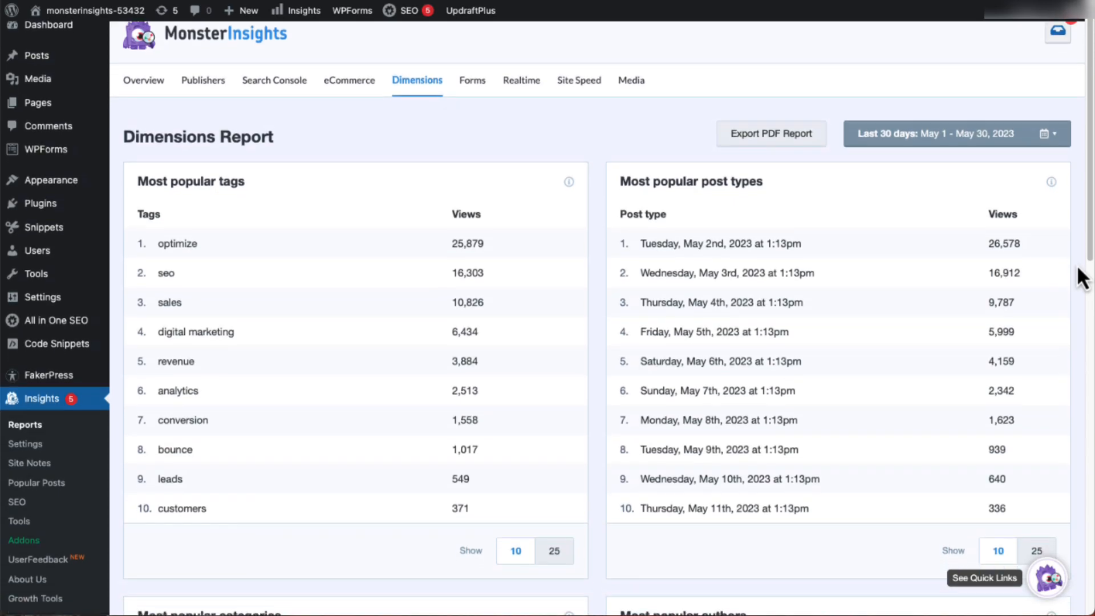
{"action": "scroll", "scroll_direction": "down", "scroll_amount": 3}
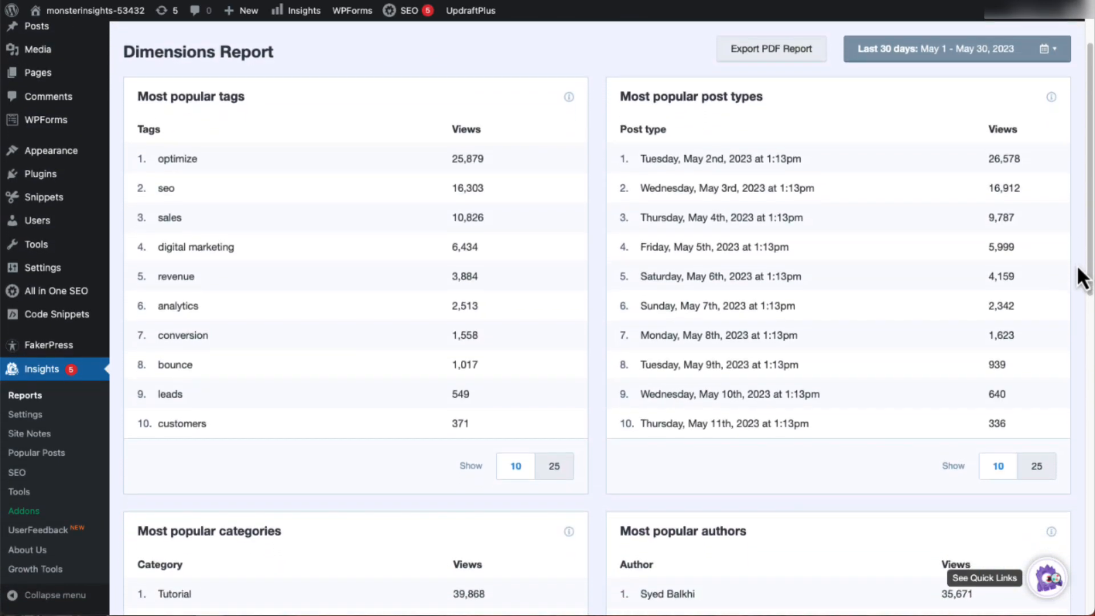
{"action": "scroll", "scroll_direction": "down", "scroll_amount": 3}
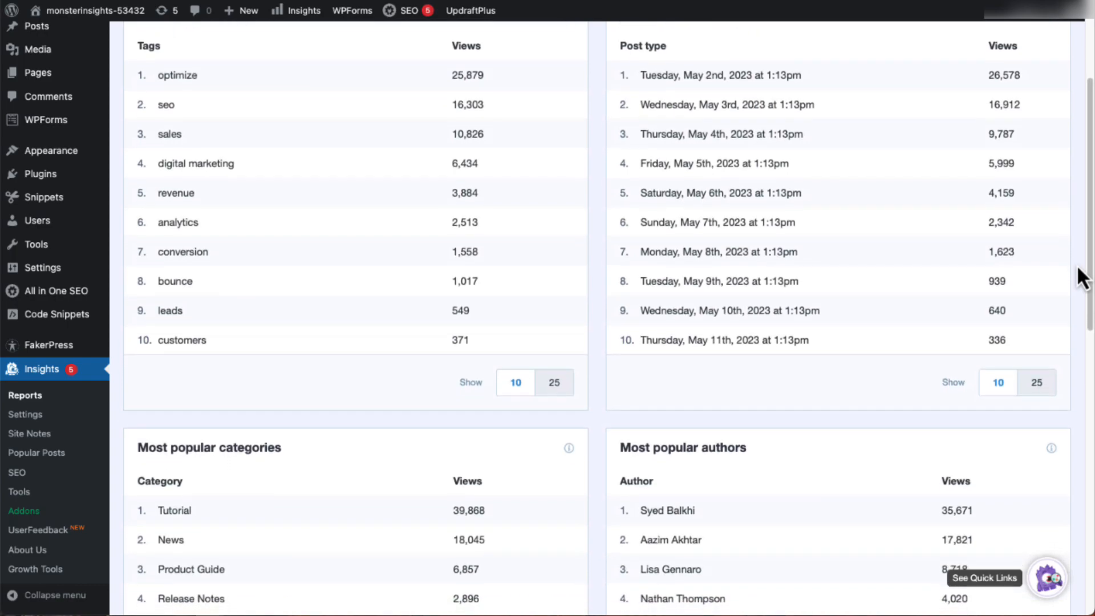
{"action": "scroll", "scroll_direction": "down", "scroll_amount": 3}
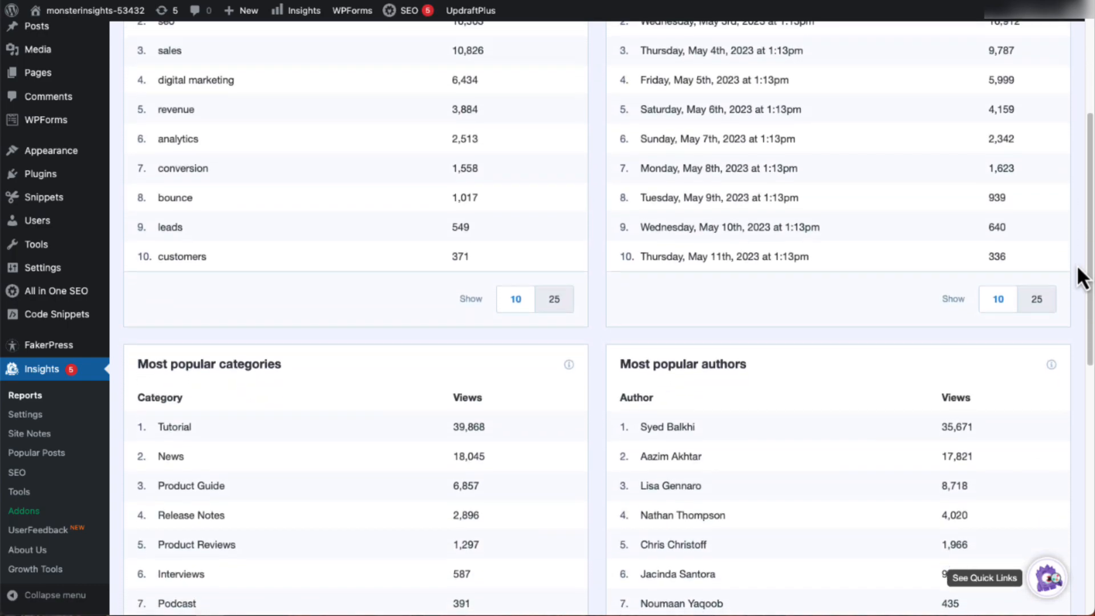
{"action": "scroll", "scroll_direction": "down", "scroll_amount": 3}
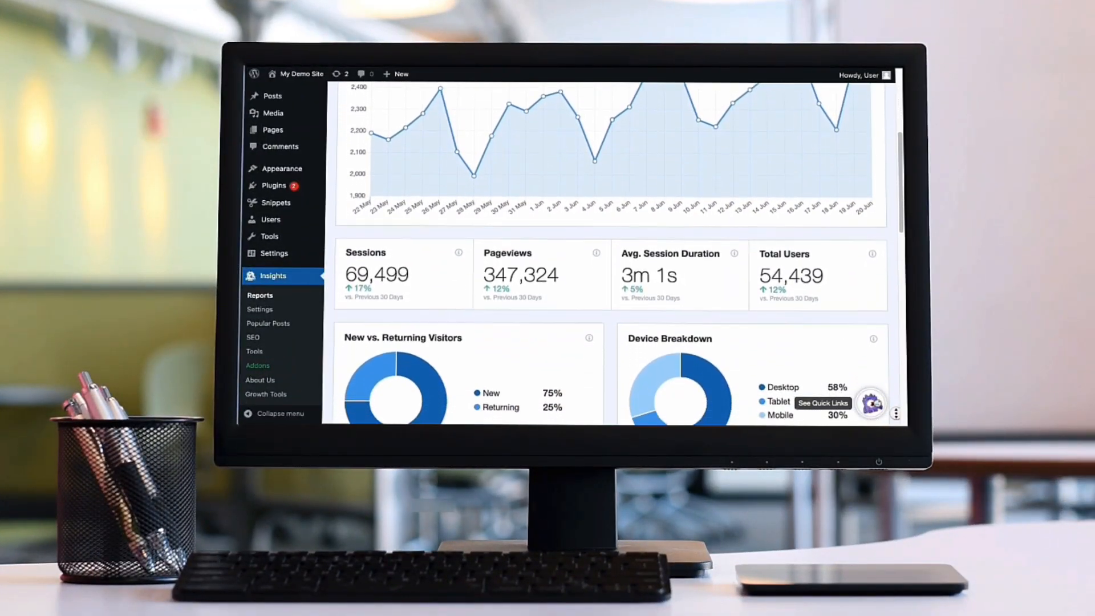
Step: Read the Author Tracking feature description, then sign in to the MonsterInsights account
{"action": "scroll", "scroll_direction": "down", "scroll_amount": 3}
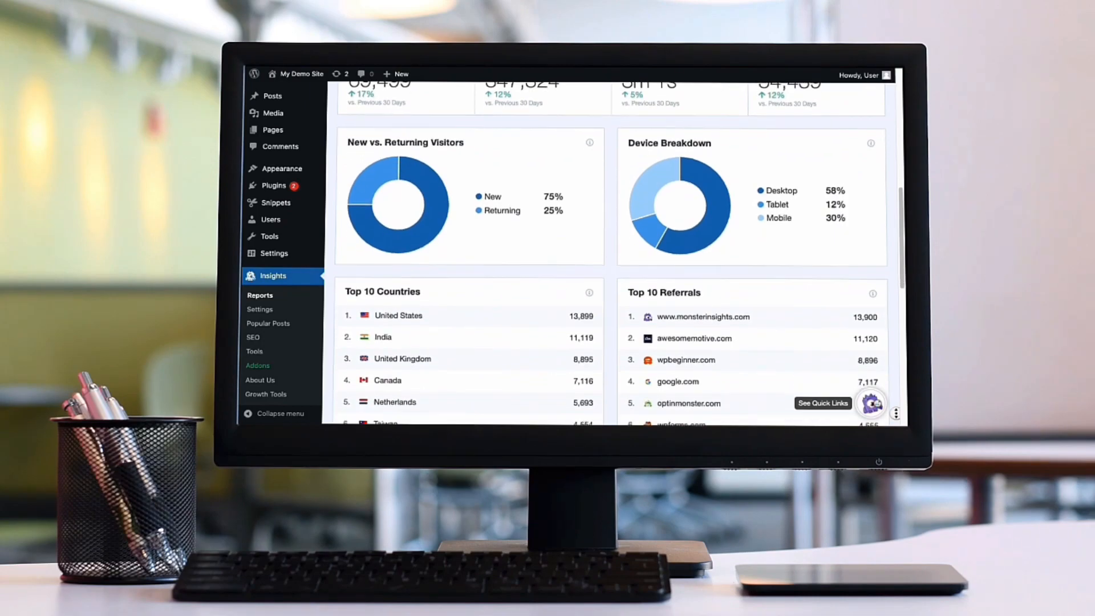
{"action": "scroll", "scroll_direction": "down", "scroll_amount": 3}
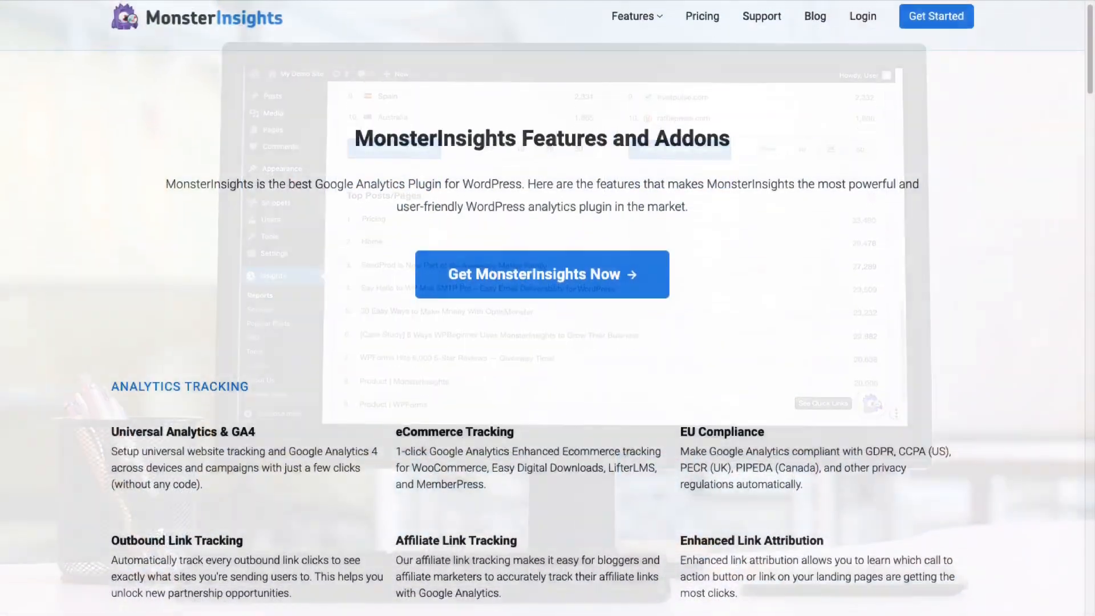
{"action": "scroll", "scroll_direction": "down", "scroll_amount": 3}
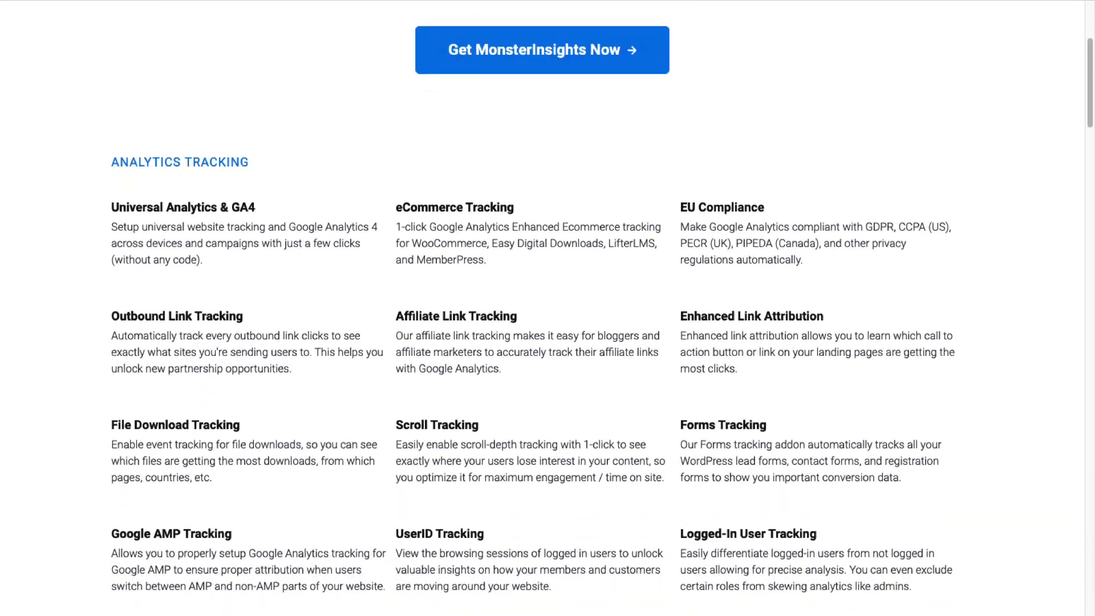
{"action": "scroll", "scroll_direction": "down", "scroll_amount": 3}
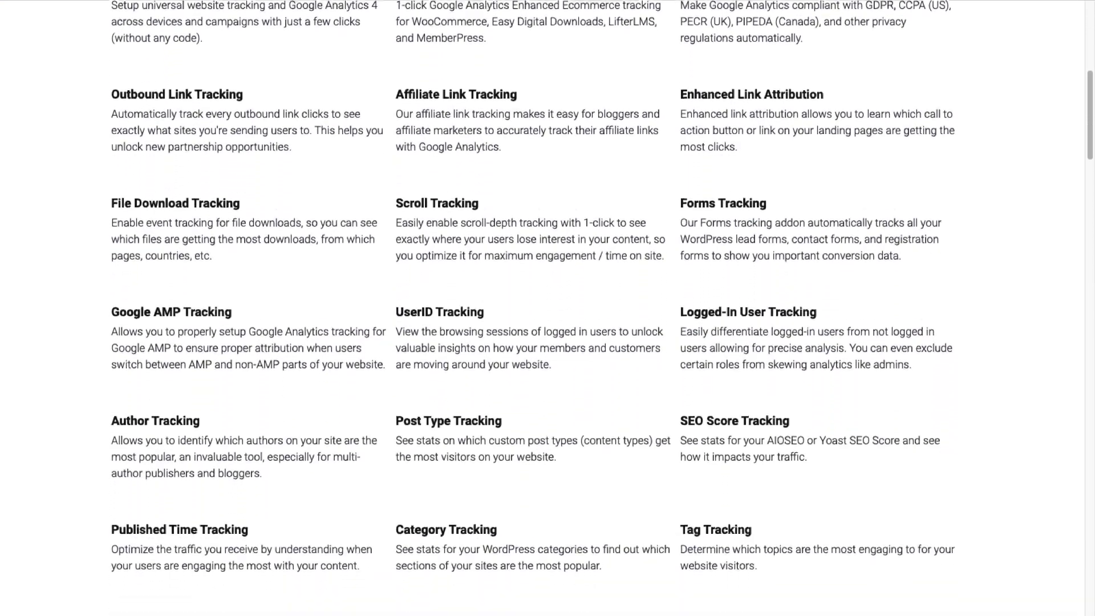
{"action": "scroll", "scroll_direction": "down", "scroll_amount": 3}
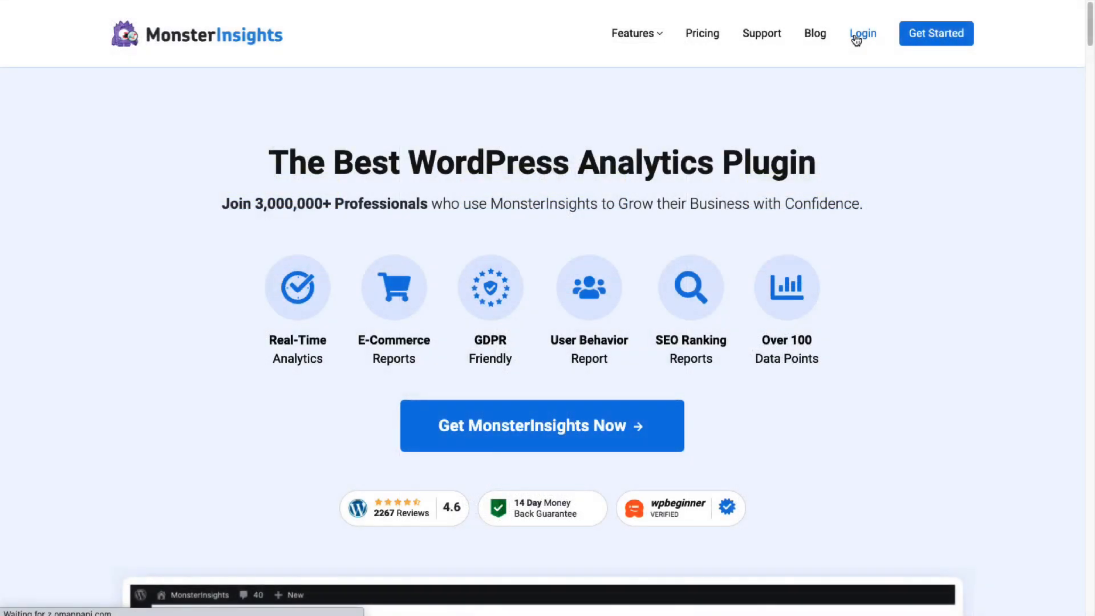
{"action": "left_click", "coordinate": [863, 33]}
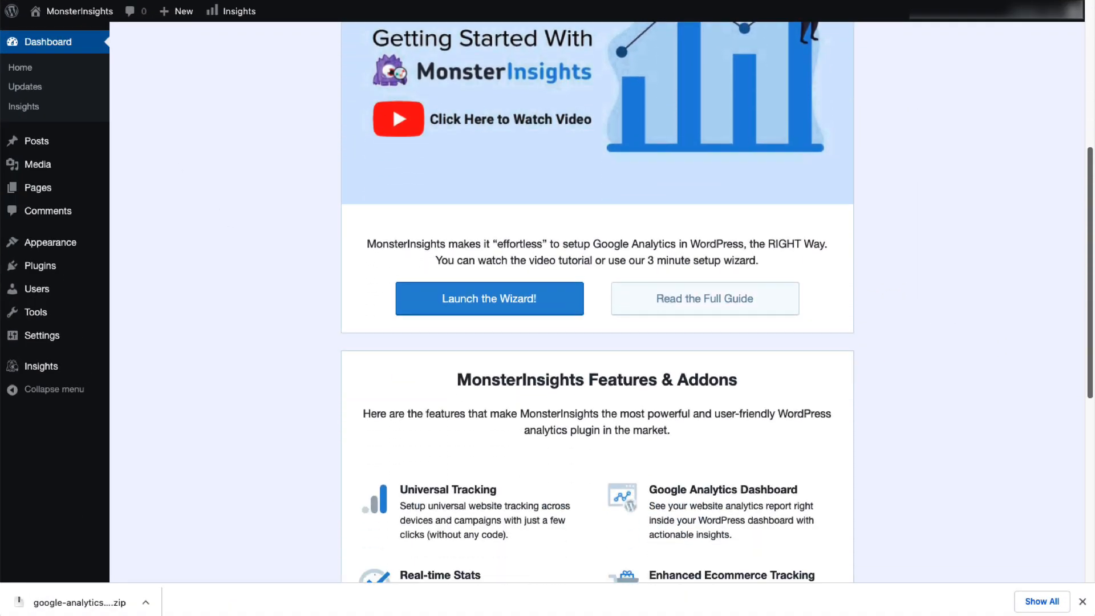
Step: Bring up the MonsterInsights overview report with sessions and pageviews on the dashboard
{"action": "left_click", "coordinate": [489, 298]}
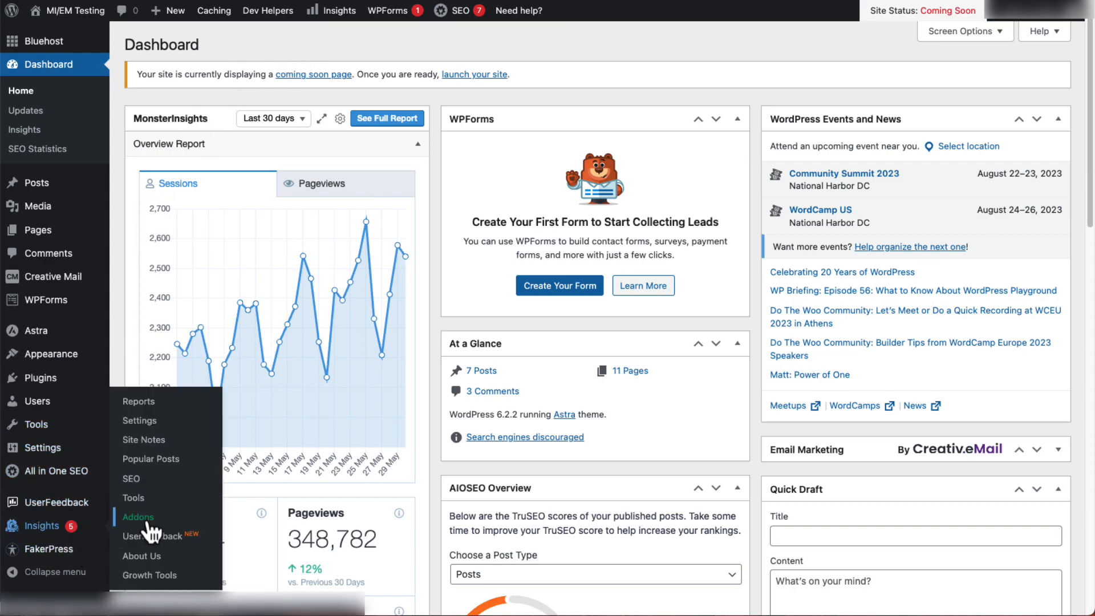
Step: Install the Dimensions addon from the MonsterInsights addons list until it shows Active
{"action": "left_click", "coordinate": [138, 517]}
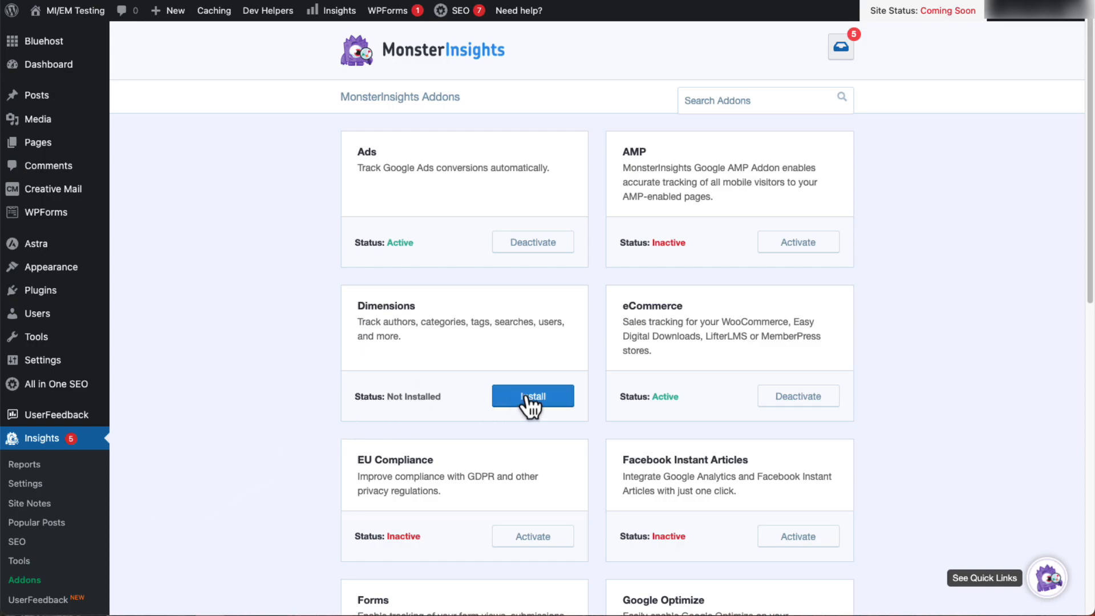
{"action": "left_click", "coordinate": [532, 396]}
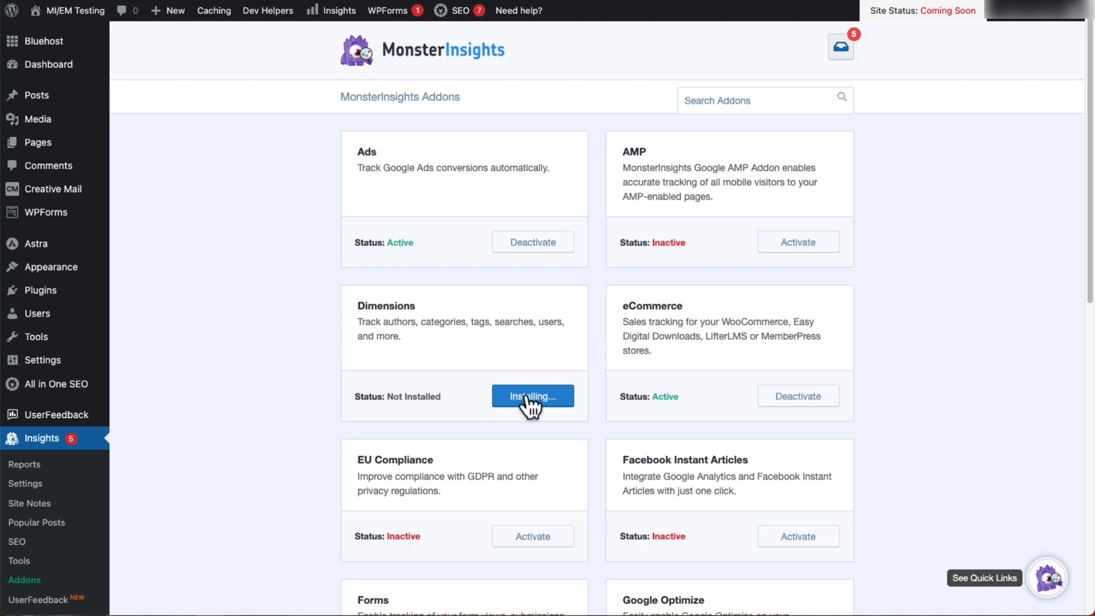
{"action": "left_click", "coordinate": [532, 395]}
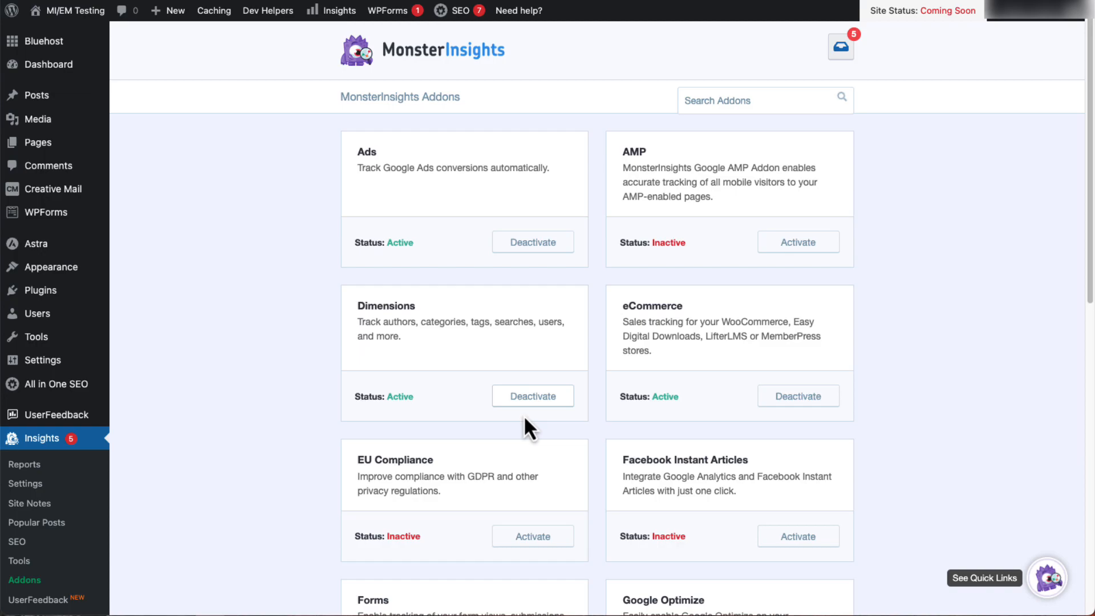
{"action": "mouse_move", "coordinate": [25, 483]}
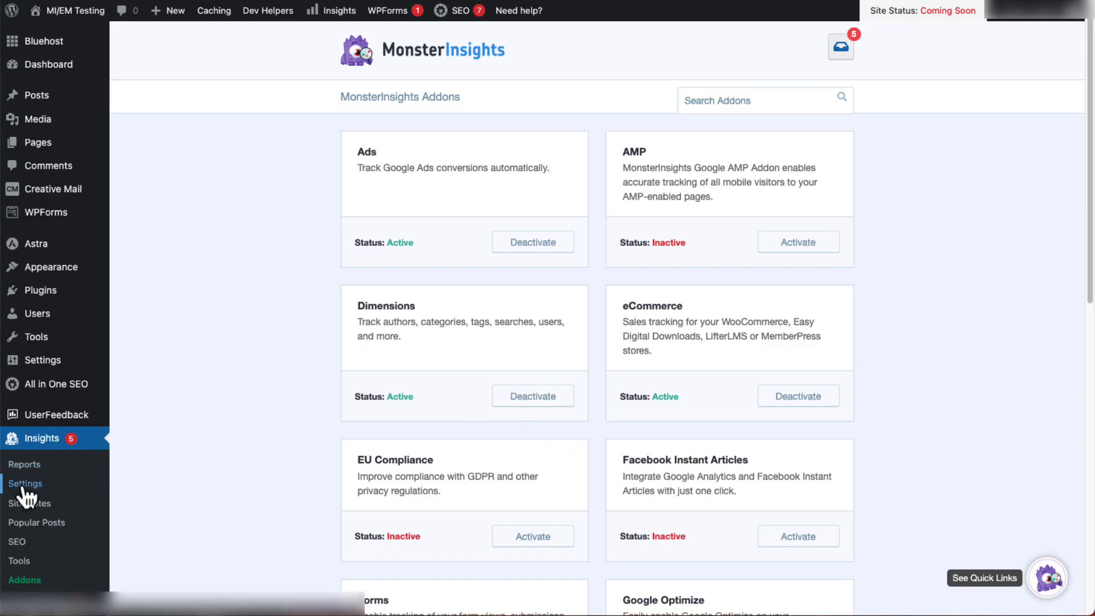
Step: Open the MonsterInsights Conversions settings and scroll to Custom Dimensions
{"action": "left_click", "coordinate": [25, 483]}
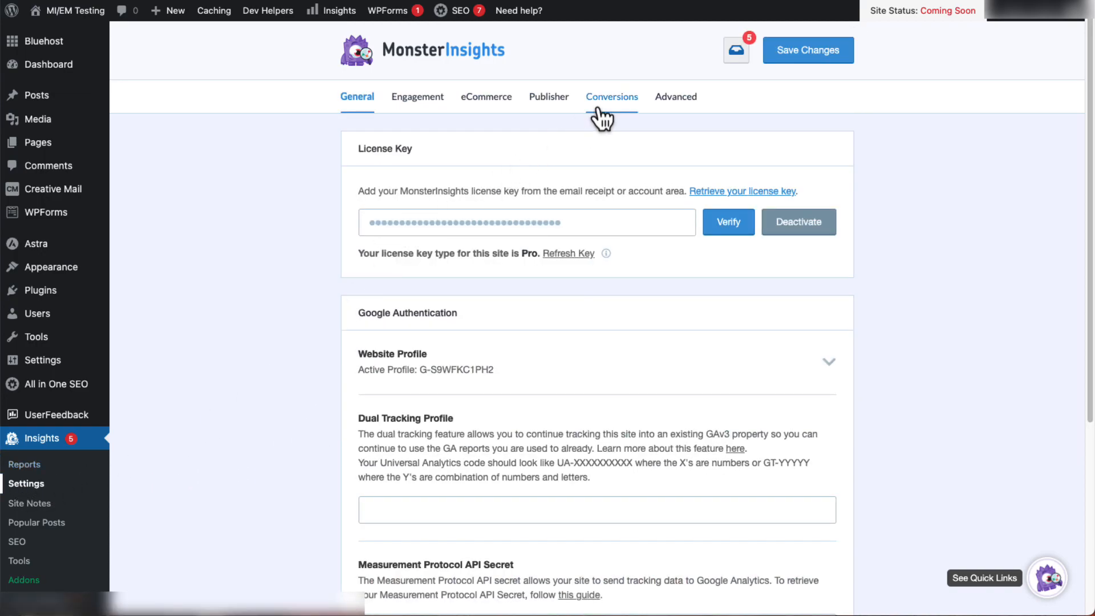
{"action": "left_click", "coordinate": [610, 96]}
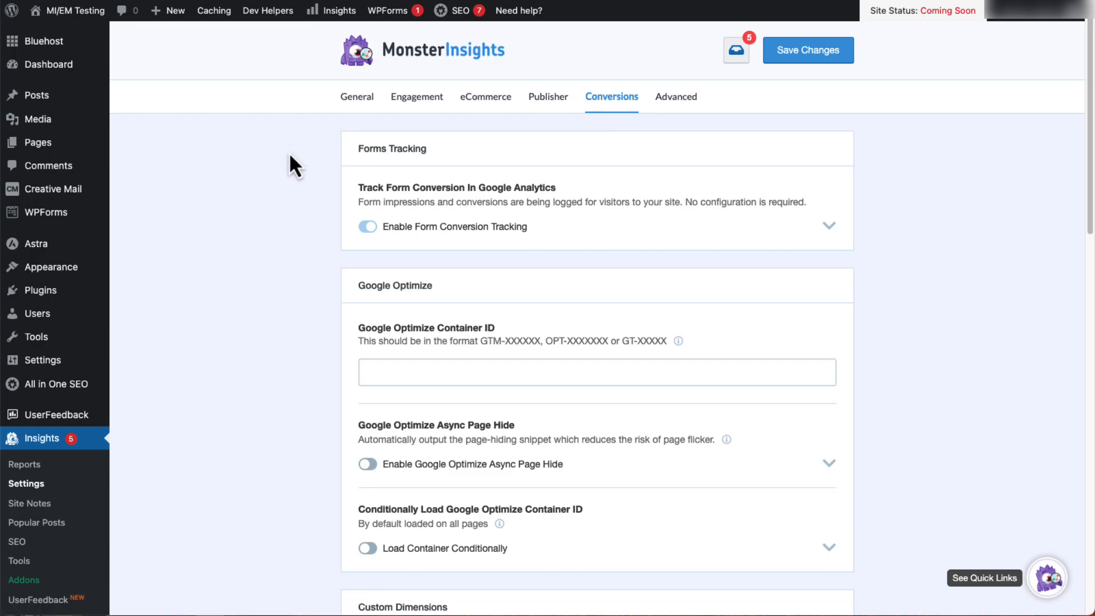
{"action": "scroll", "scroll_direction": "down", "scroll_amount": 3}
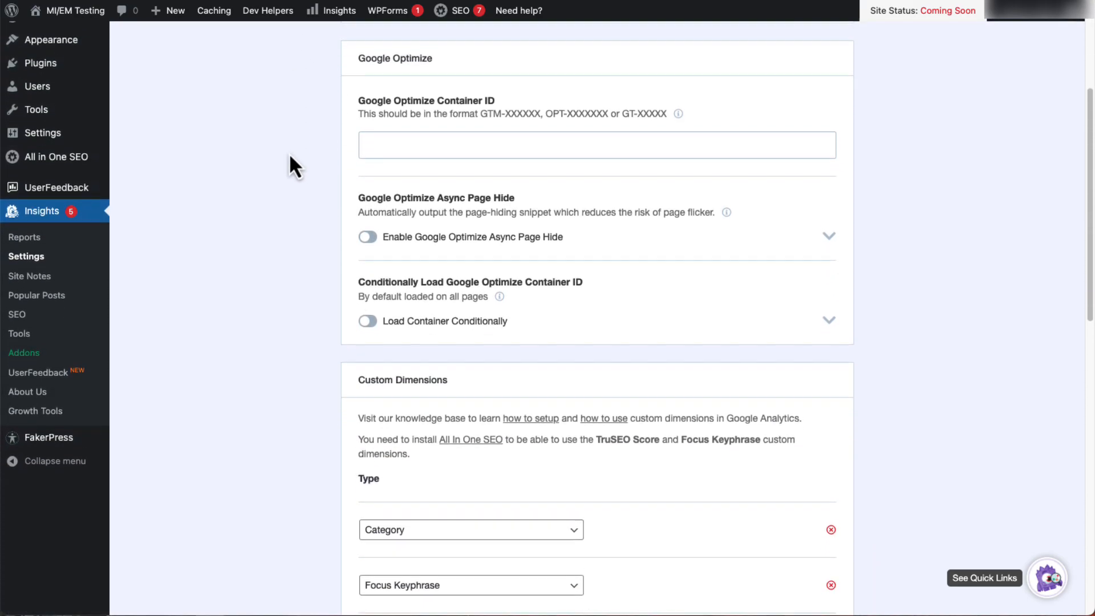
{"action": "scroll", "scroll_direction": "down", "scroll_amount": 3}
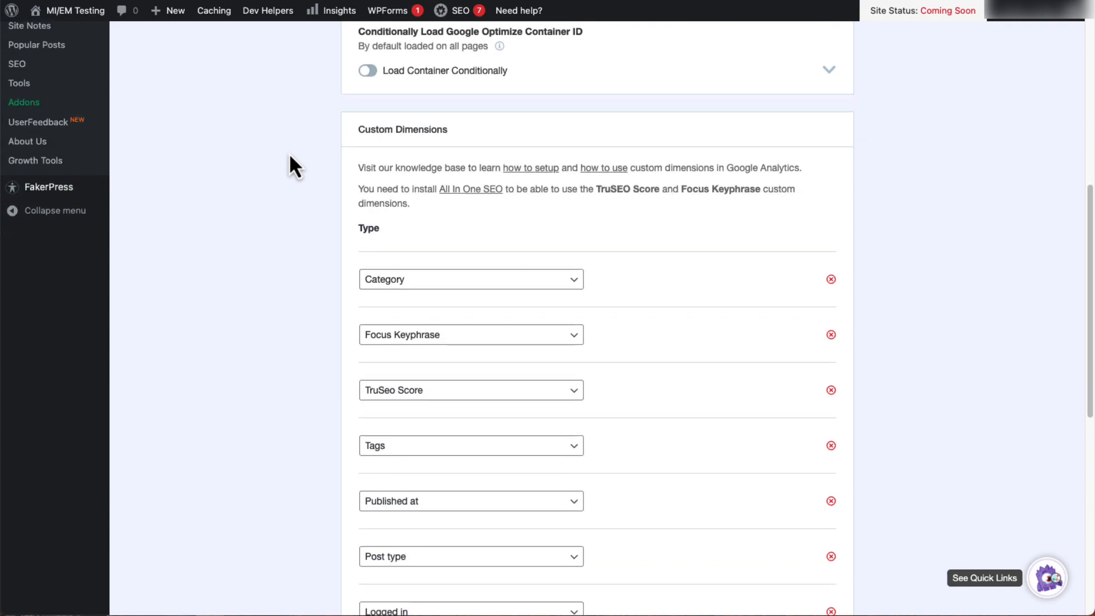
{"action": "scroll", "scroll_direction": "down", "scroll_amount": 3}
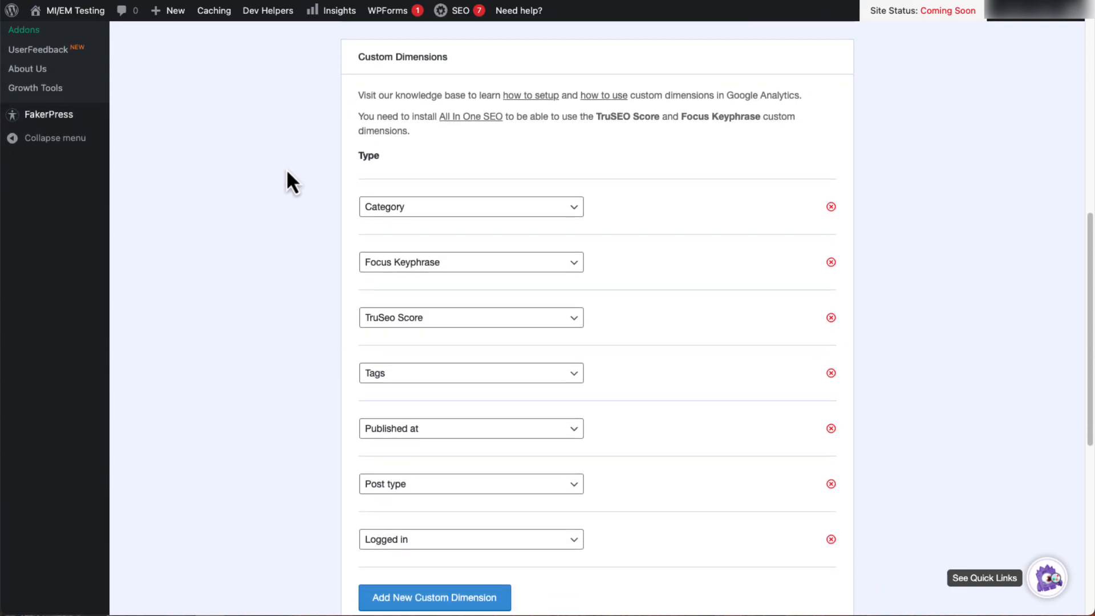
Step: Switch the first custom dimension's type from Category to Author
{"action": "left_click", "coordinate": [470, 207]}
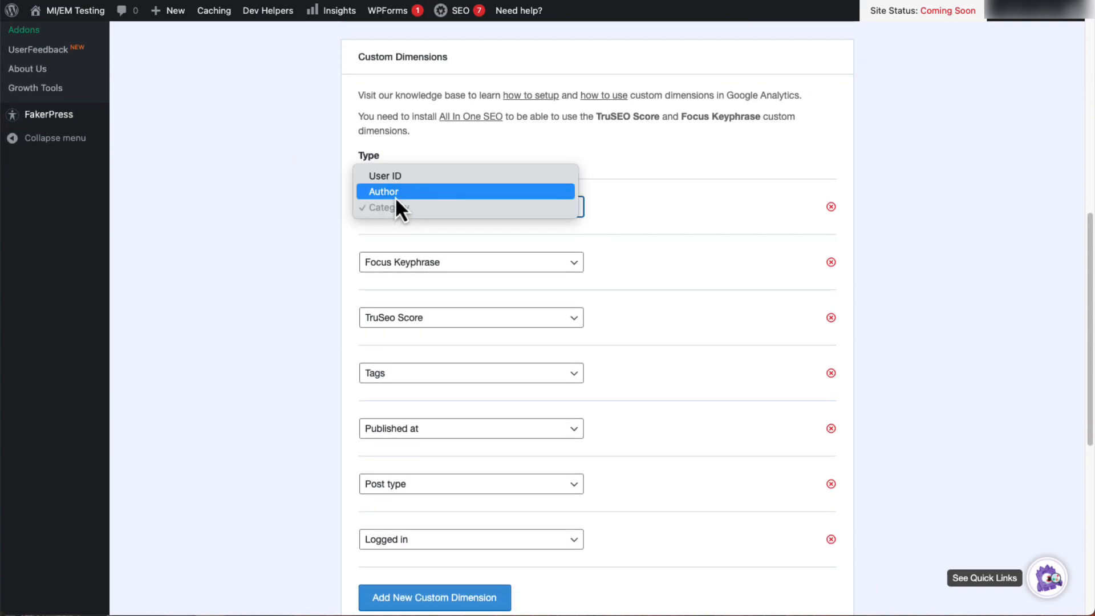
{"action": "left_click", "coordinate": [383, 192]}
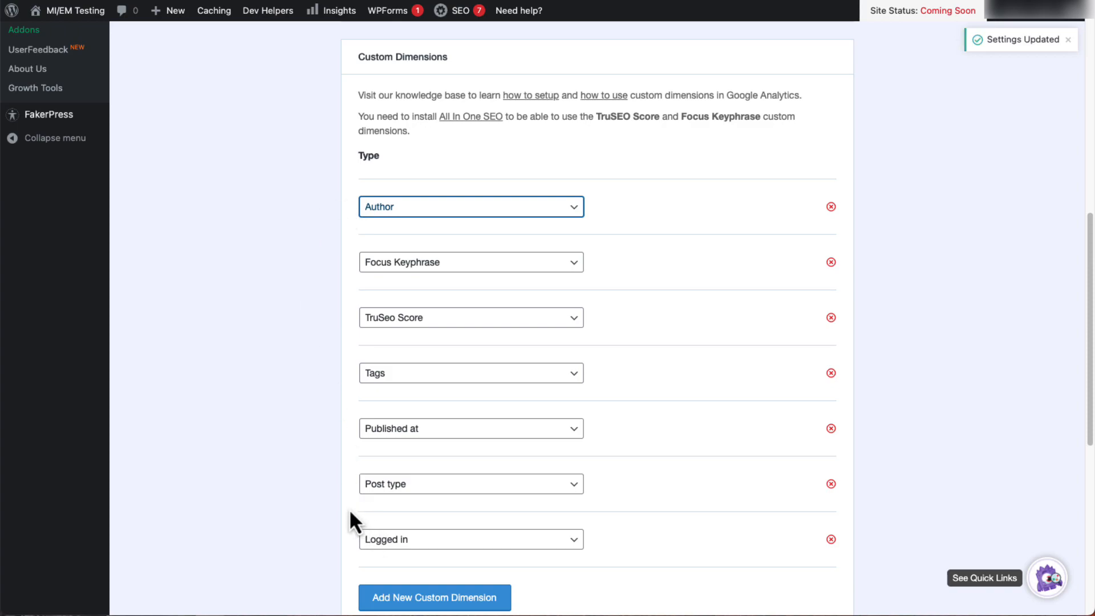
{"action": "left_click", "coordinate": [470, 206]}
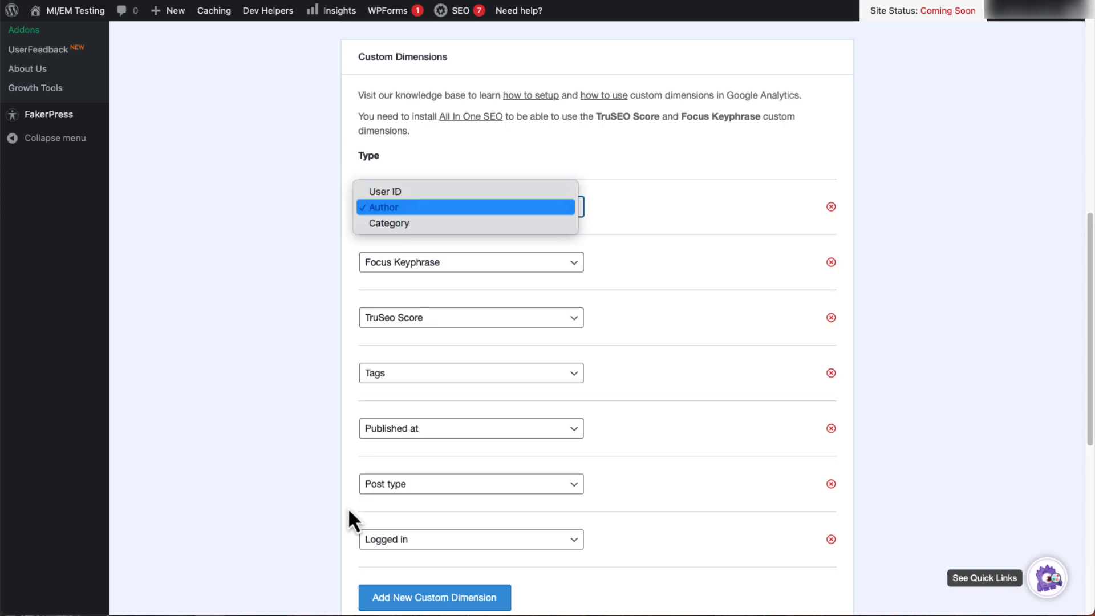
{"action": "mouse_move", "coordinate": [276, 459]}
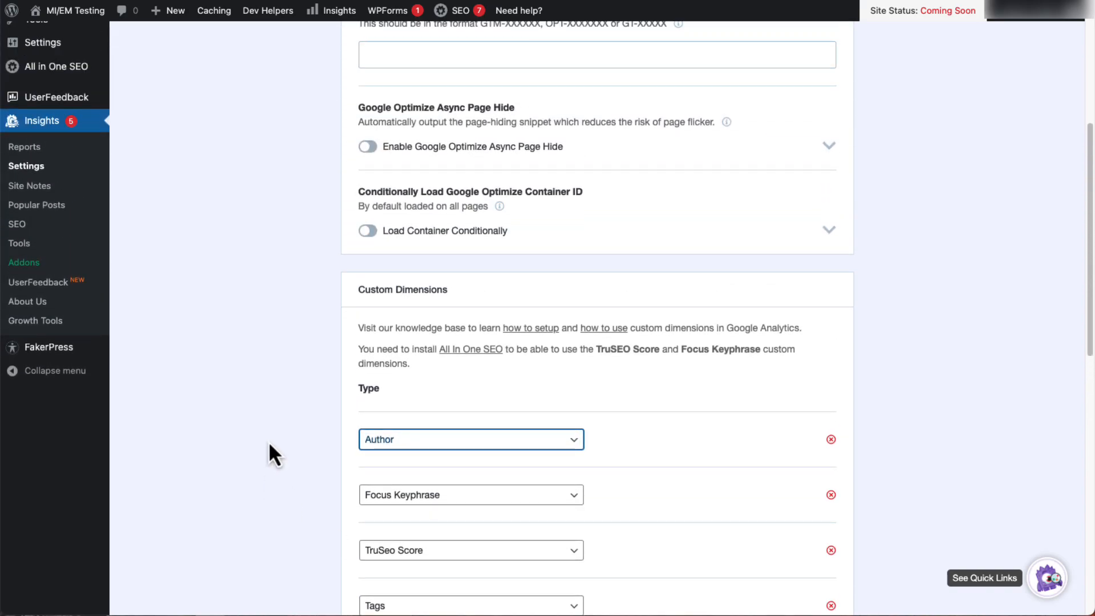
Step: View the Dimensions report's Most popular authors with their view counts
{"action": "scroll", "scroll_direction": "up", "scroll_amount": 3}
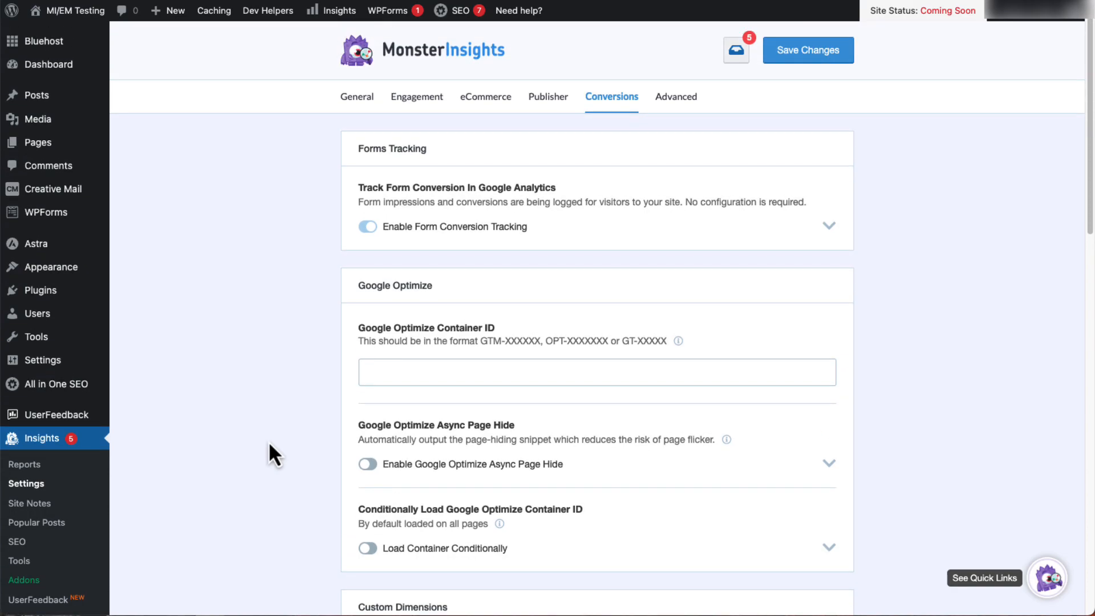
{"action": "left_click", "coordinate": [25, 464]}
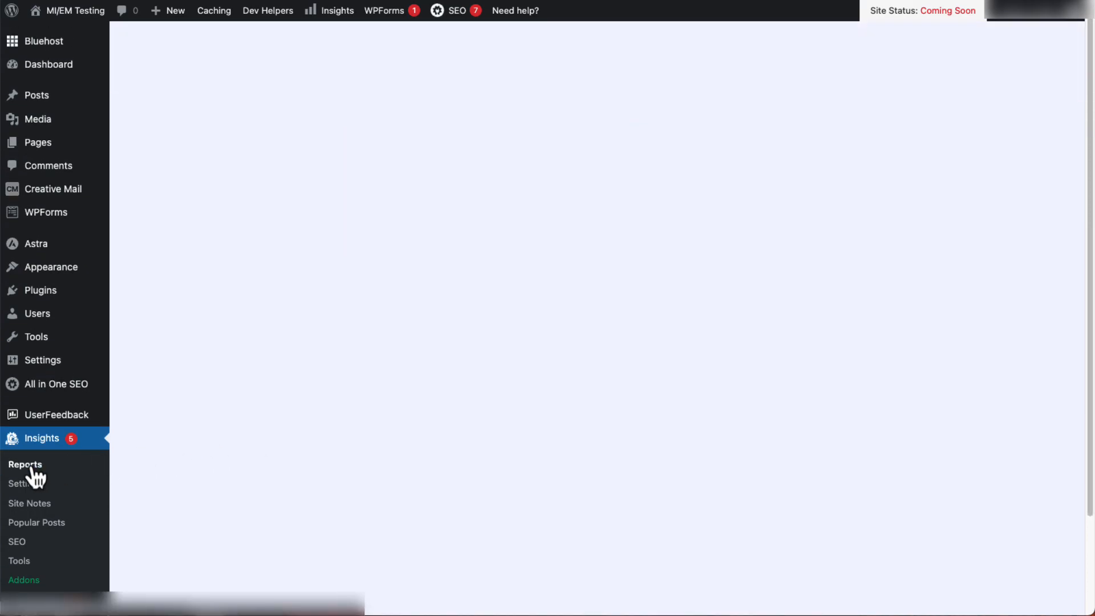
{"action": "left_click", "coordinate": [25, 464]}
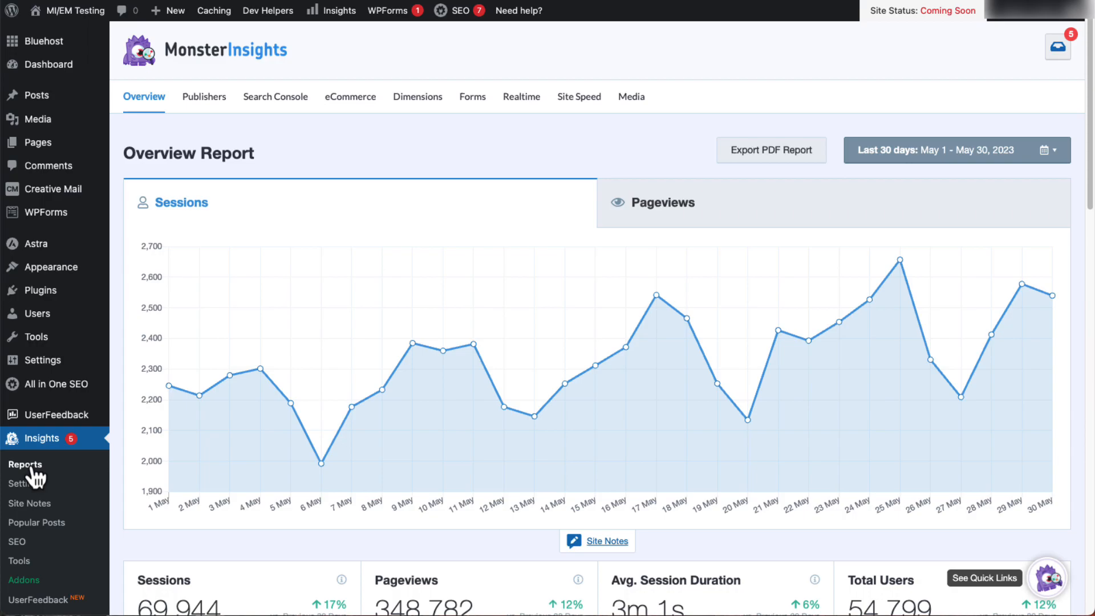
{"action": "left_click", "coordinate": [417, 96]}
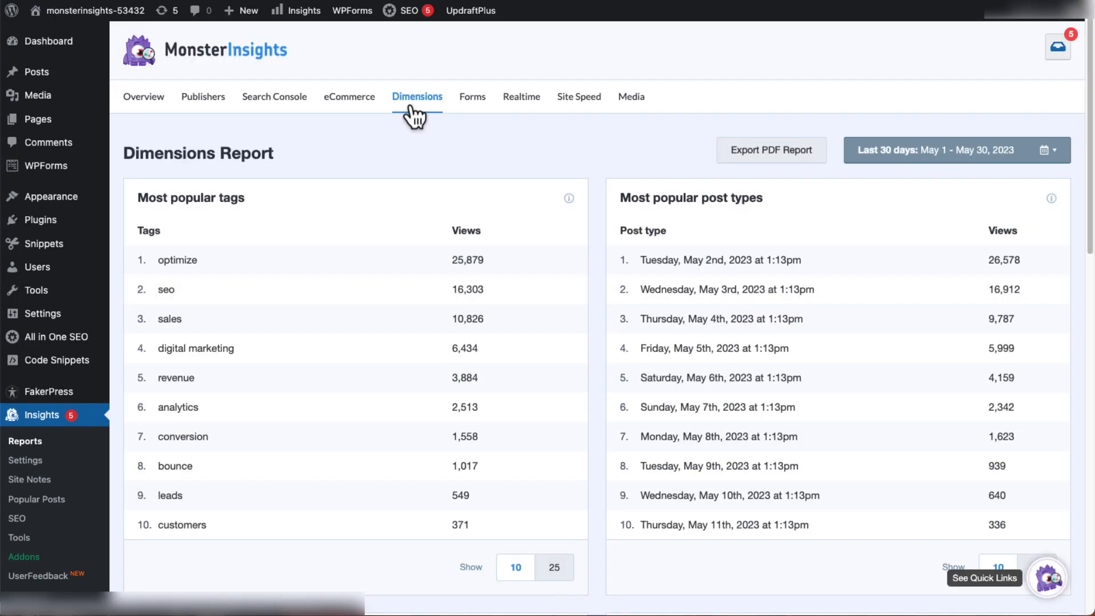
{"action": "scroll", "scroll_direction": "down", "scroll_amount": 3}
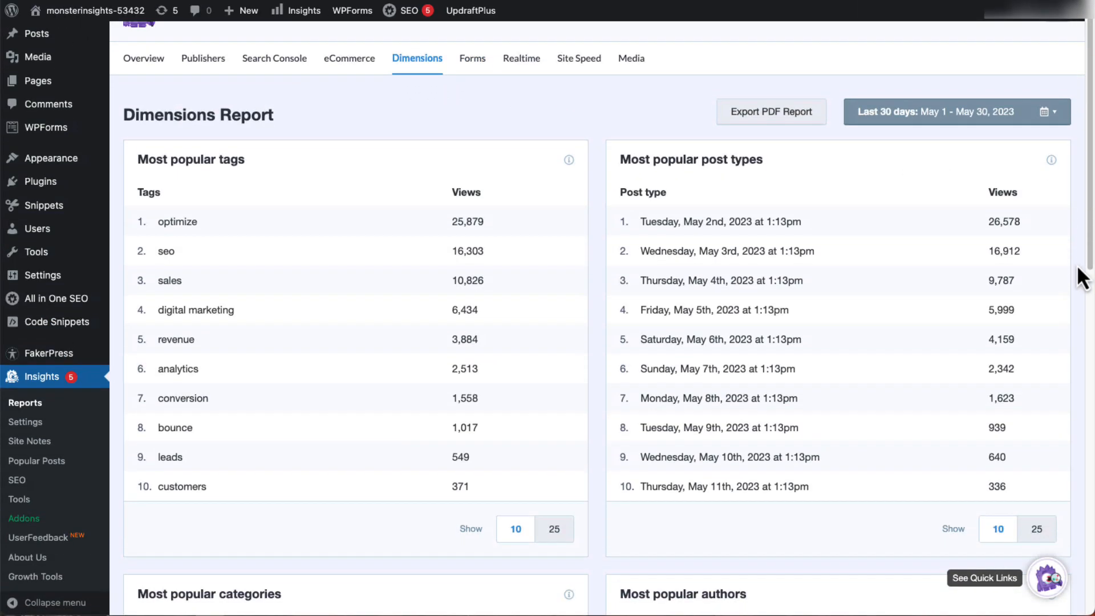
{"action": "scroll", "scroll_direction": "down", "scroll_amount": 3}
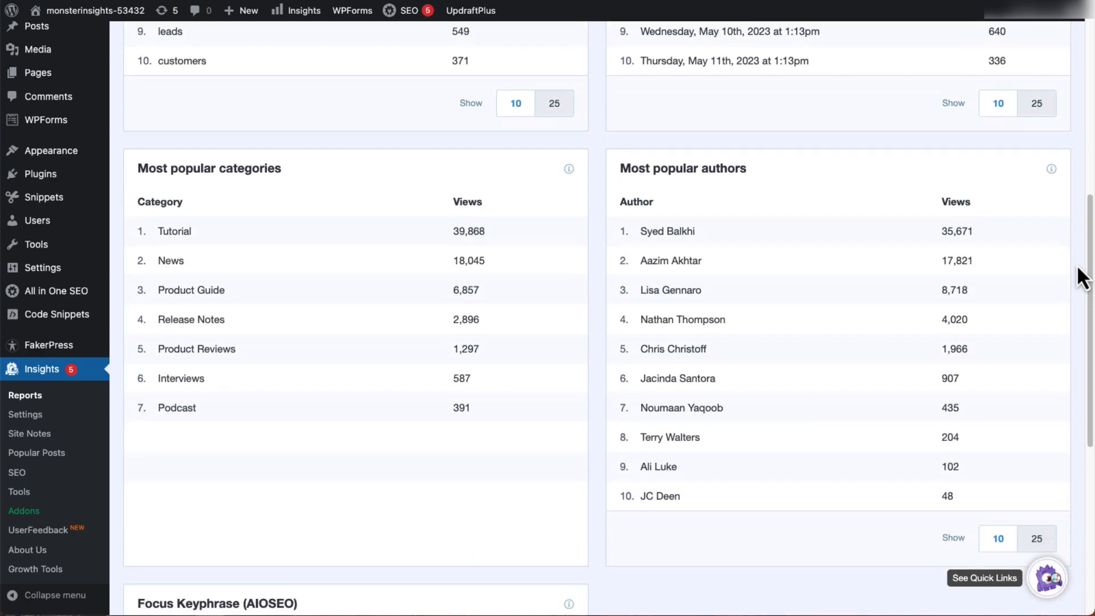
{"action": "scroll", "scroll_direction": "down", "scroll_amount": 3}
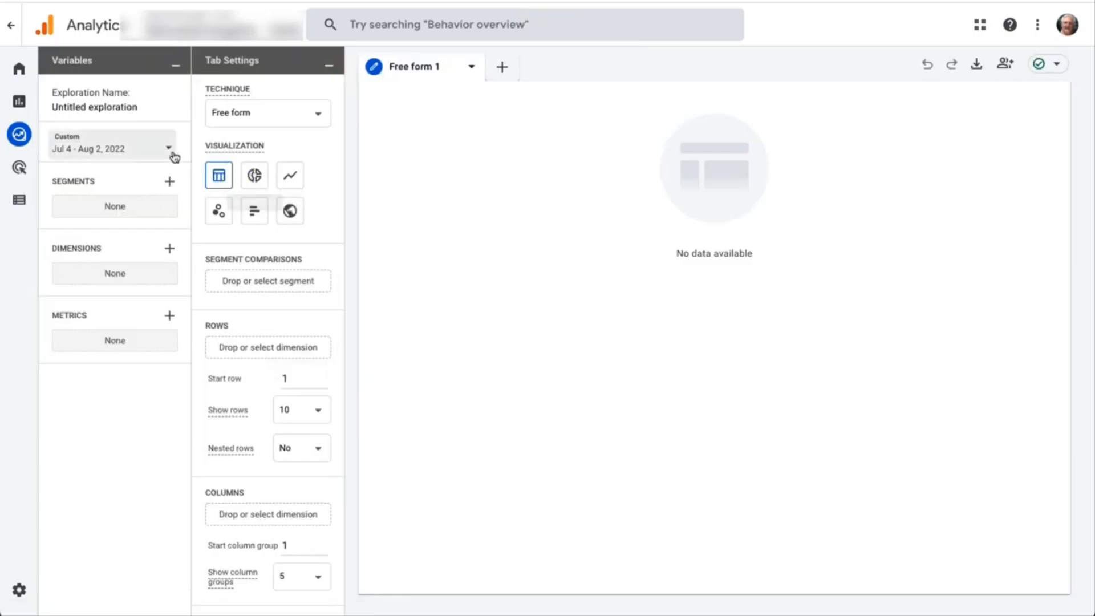
Step: Name the exploration 'Author Report' and import the Author and Page title dimensions
{"action": "type", "text": "Author Report"}
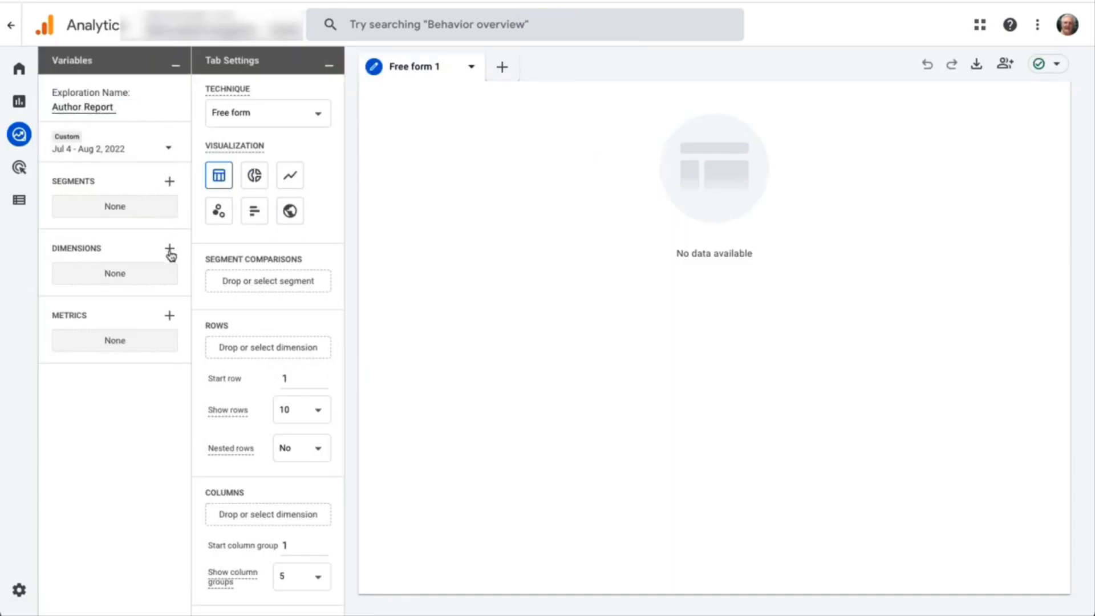
{"action": "left_click", "coordinate": [169, 249]}
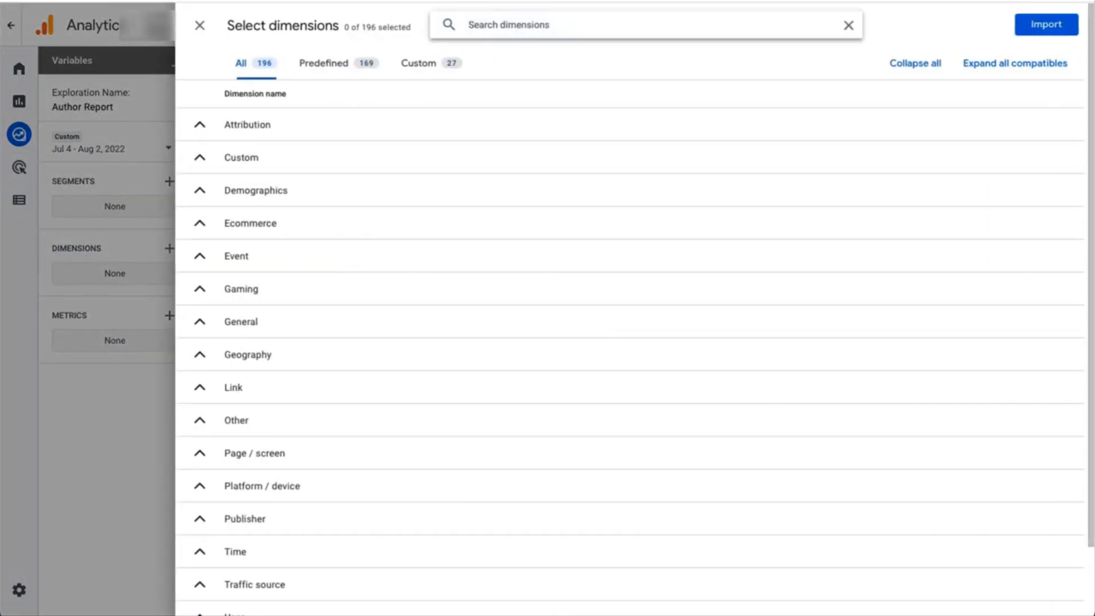
{"action": "type", "text": "author"}
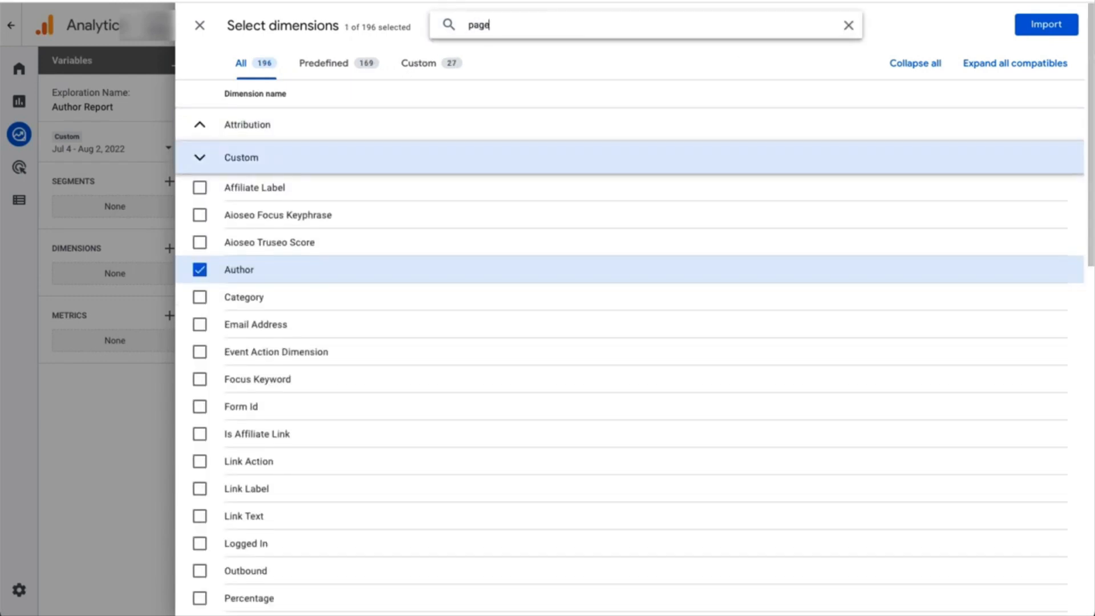
{"action": "left_click", "coordinate": [199, 155]}
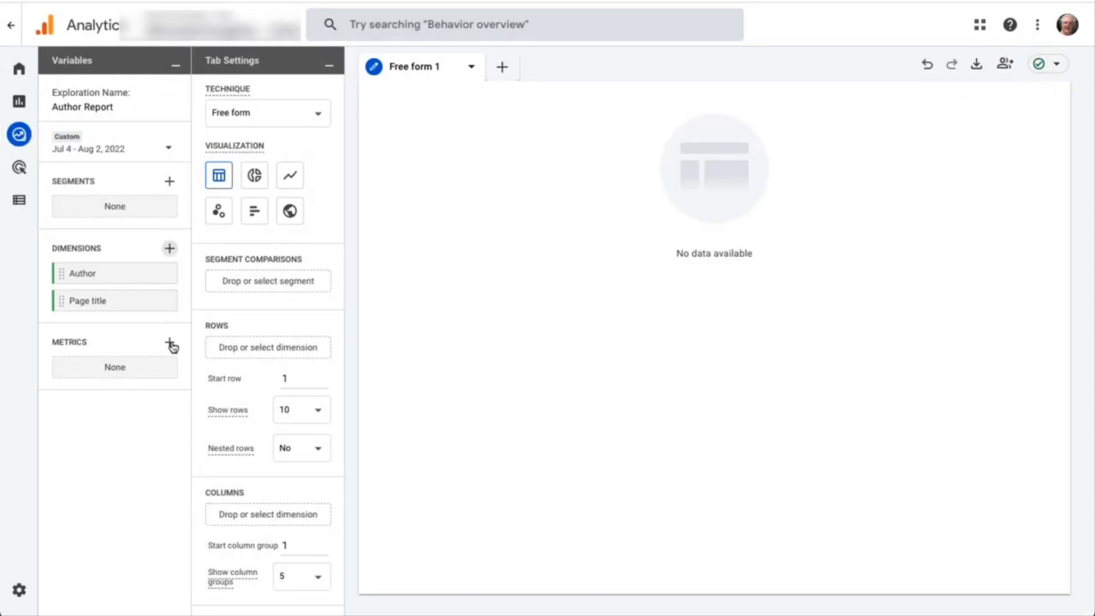
Step: Import the Views and Conversions metrics into the Author Report exploration
{"action": "left_click", "coordinate": [169, 343]}
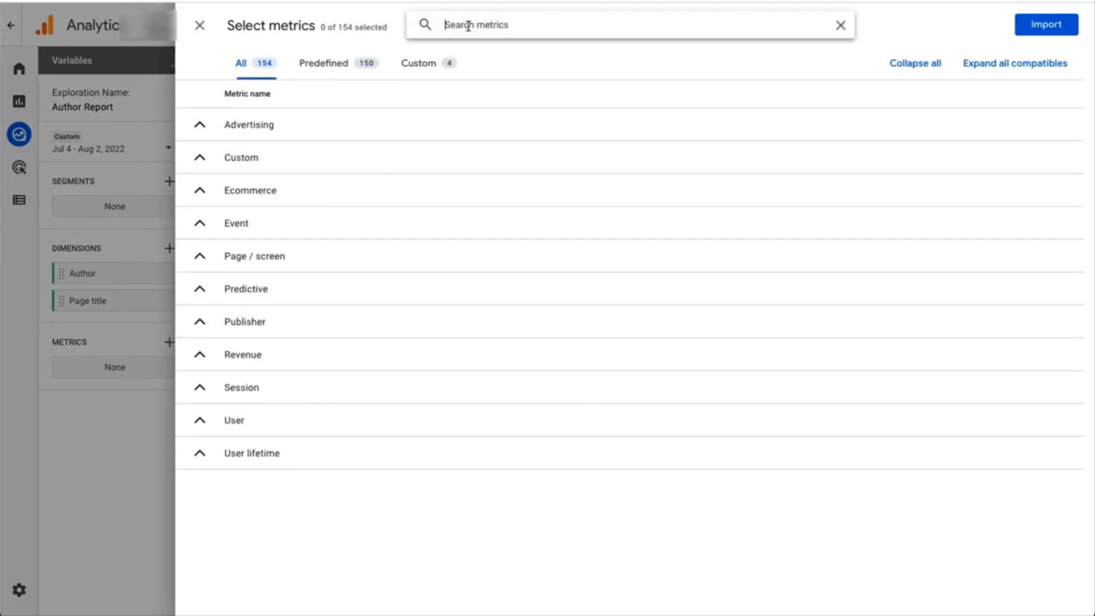
{"action": "left_click", "coordinate": [199, 329]}
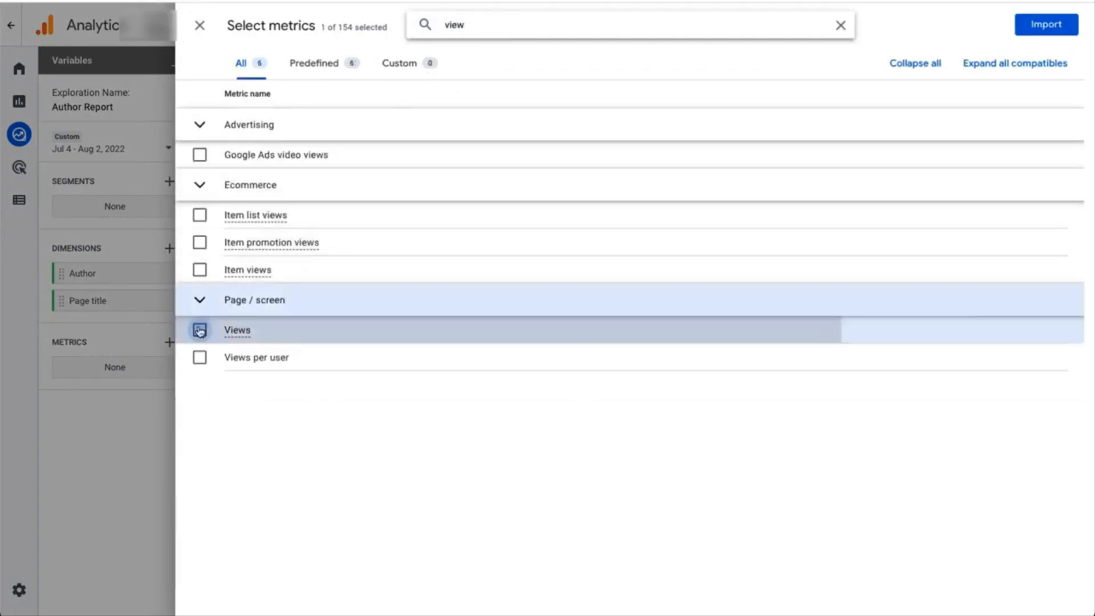
{"action": "left_click", "coordinate": [839, 24]}
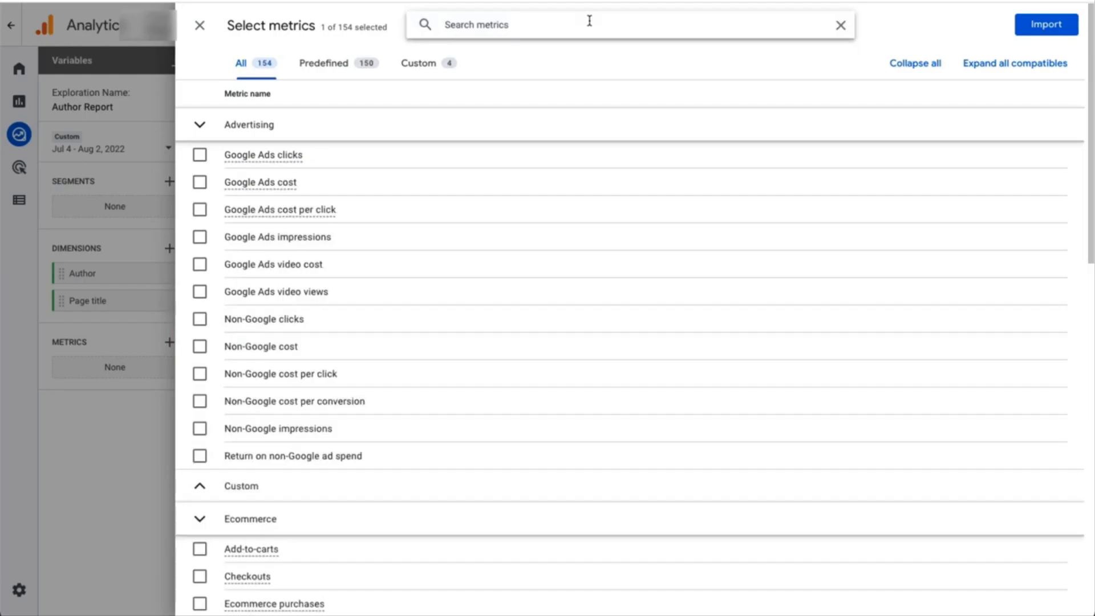
{"action": "type", "text": "conversions"}
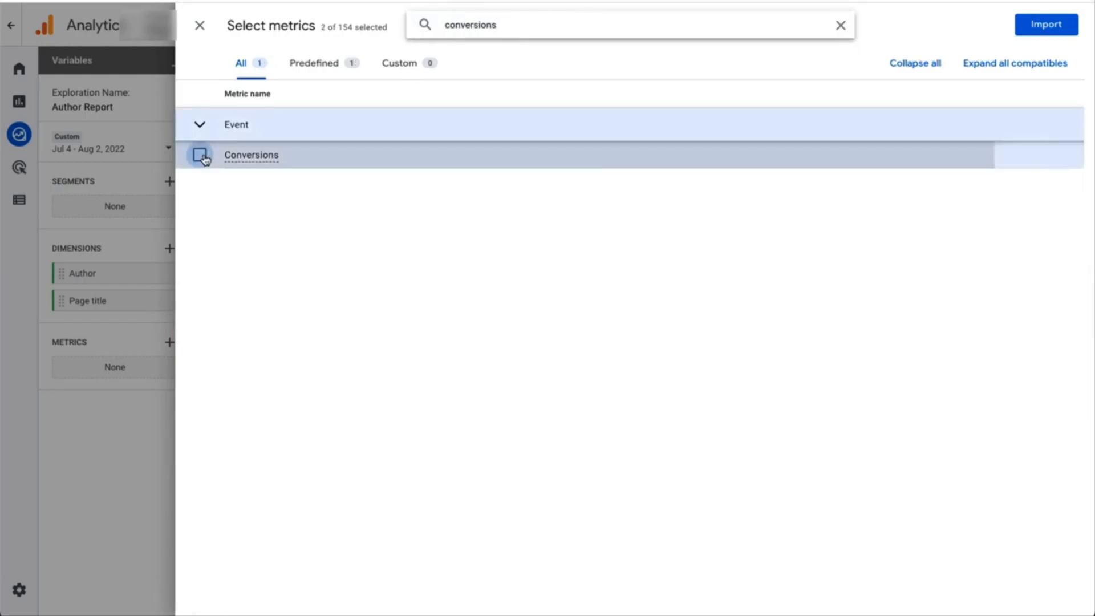
{"action": "left_click", "coordinate": [1045, 25]}
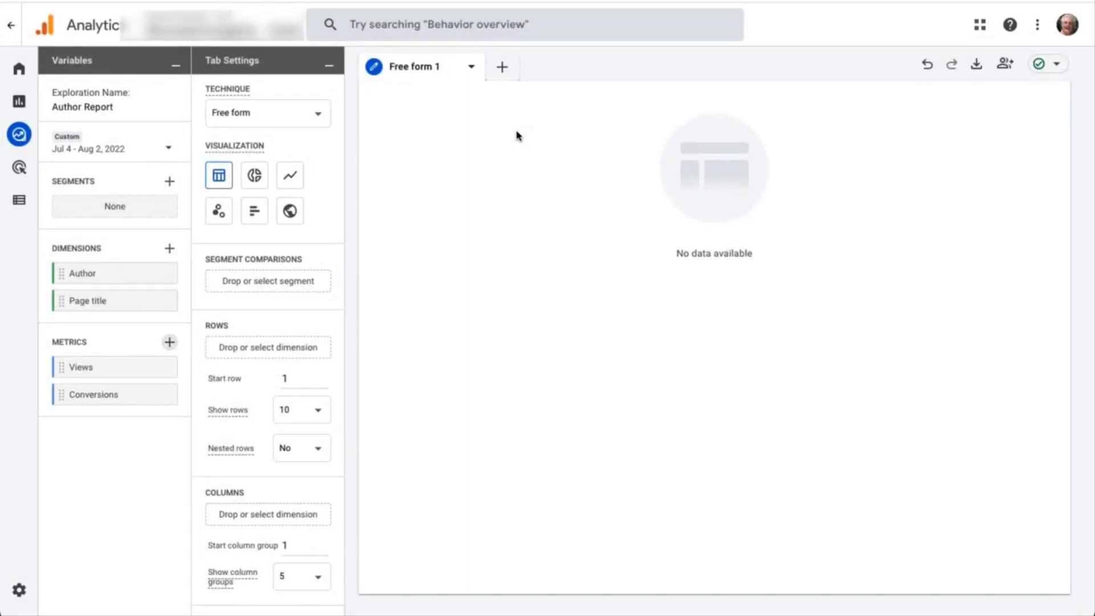
{"action": "mouse_move", "coordinate": [162, 260]}
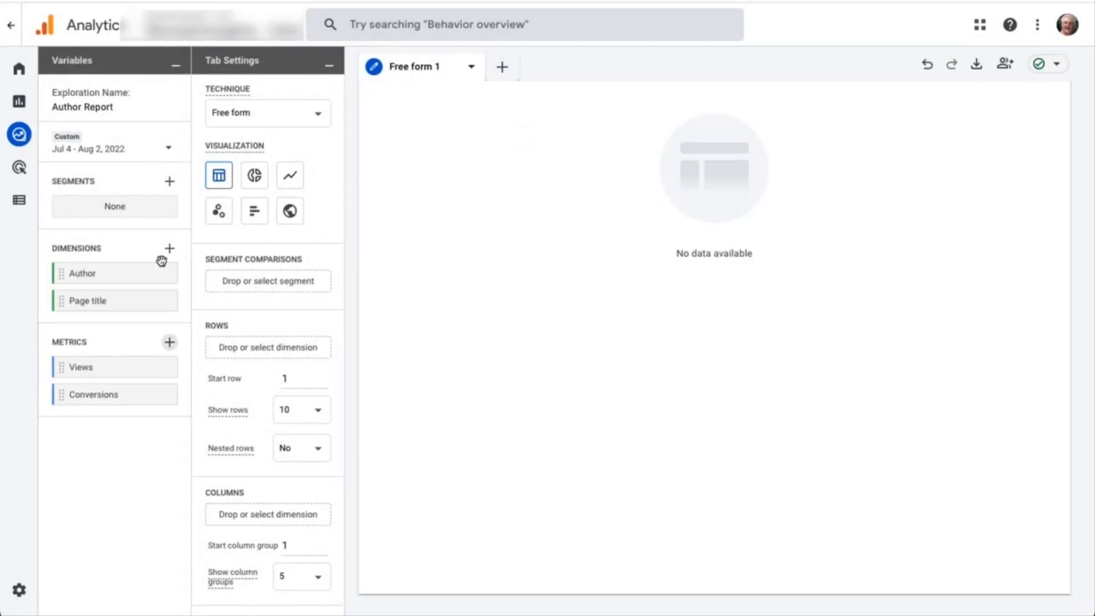
Step: Use Views as the values of the free-form table with Author rows
{"action": "scroll", "scroll_direction": "down", "scroll_amount": 3}
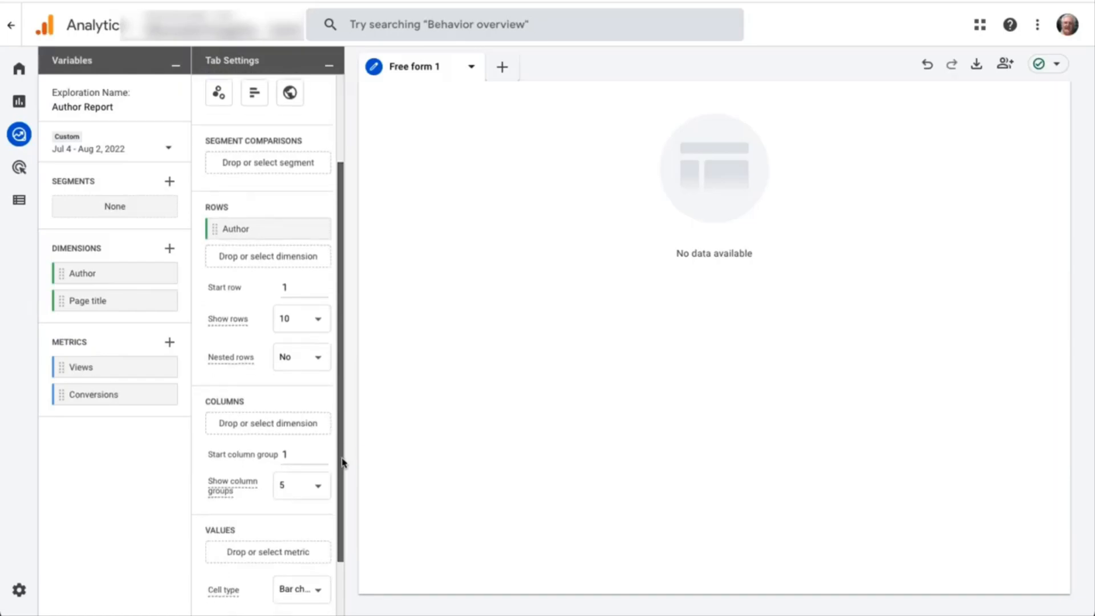
{"action": "scroll", "scroll_direction": "down", "scroll_amount": 3}
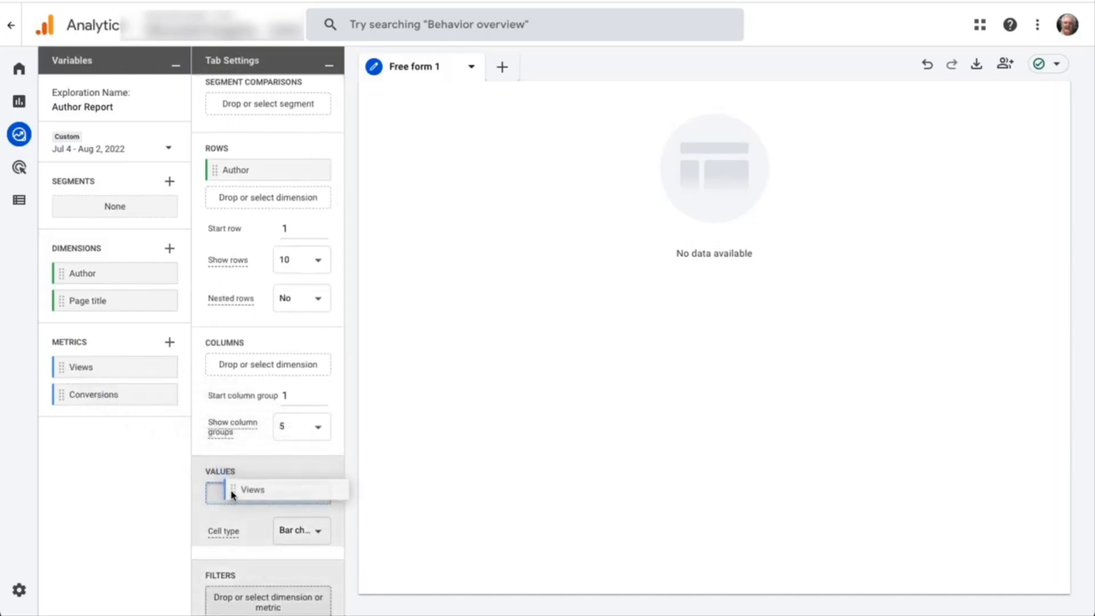
{"action": "left_click", "coordinate": [267, 489]}
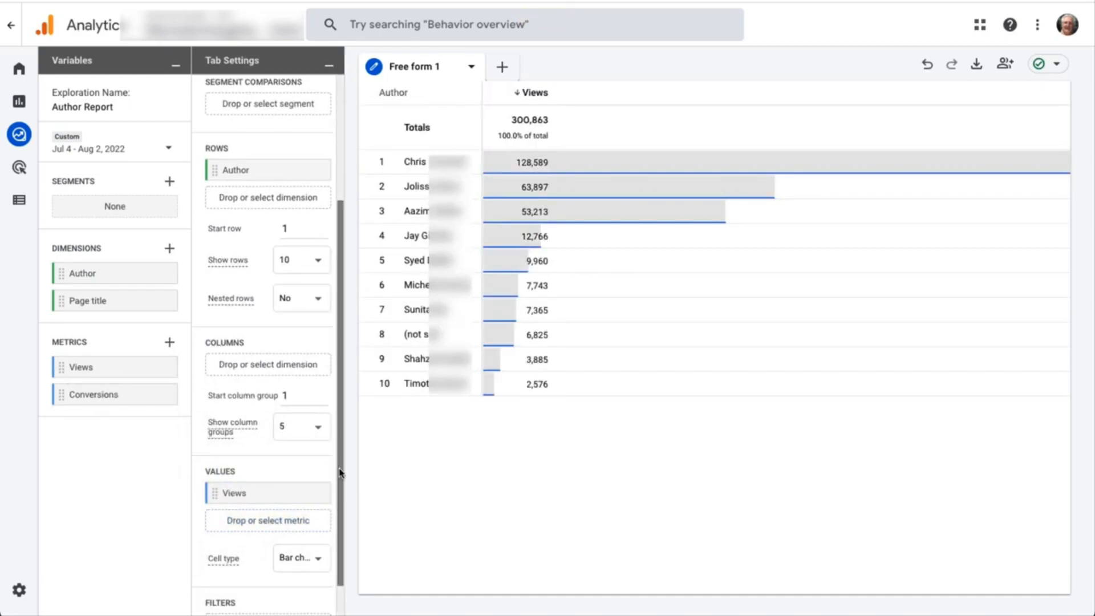
{"action": "scroll", "scroll_direction": "down", "scroll_amount": 3}
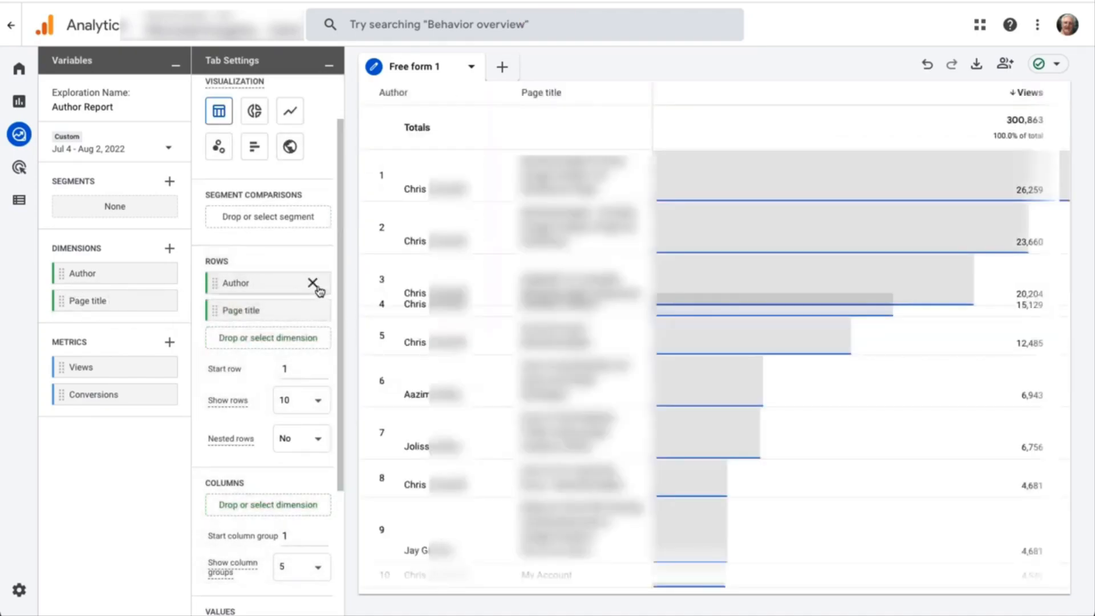
Step: Scroll the Tab Settings to place Page title beneath Author in Rows
{"action": "scroll", "scroll_direction": "down", "scroll_amount": 3}
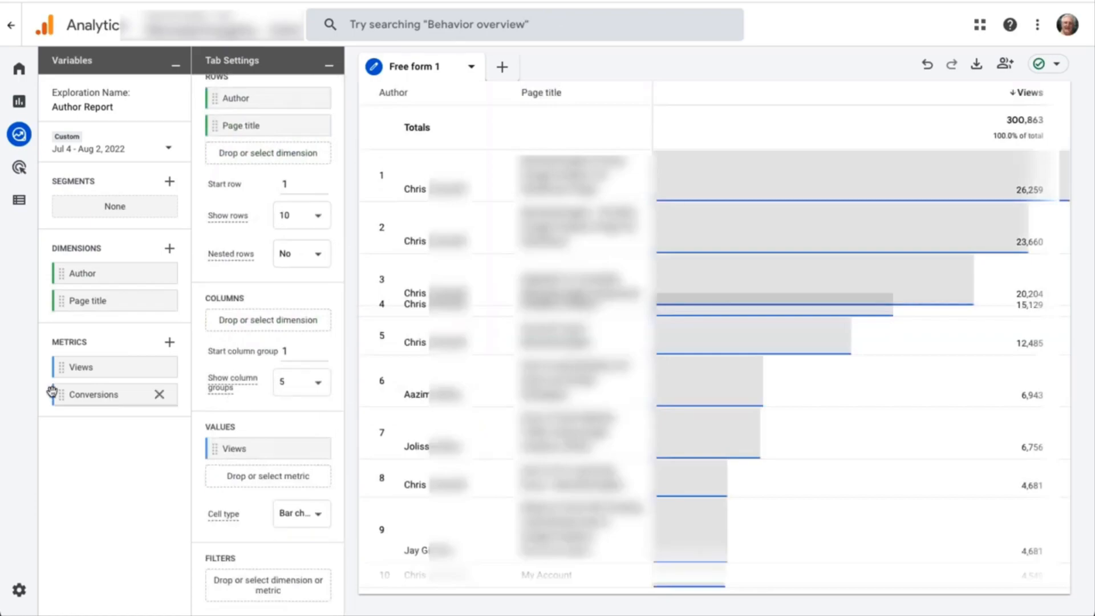